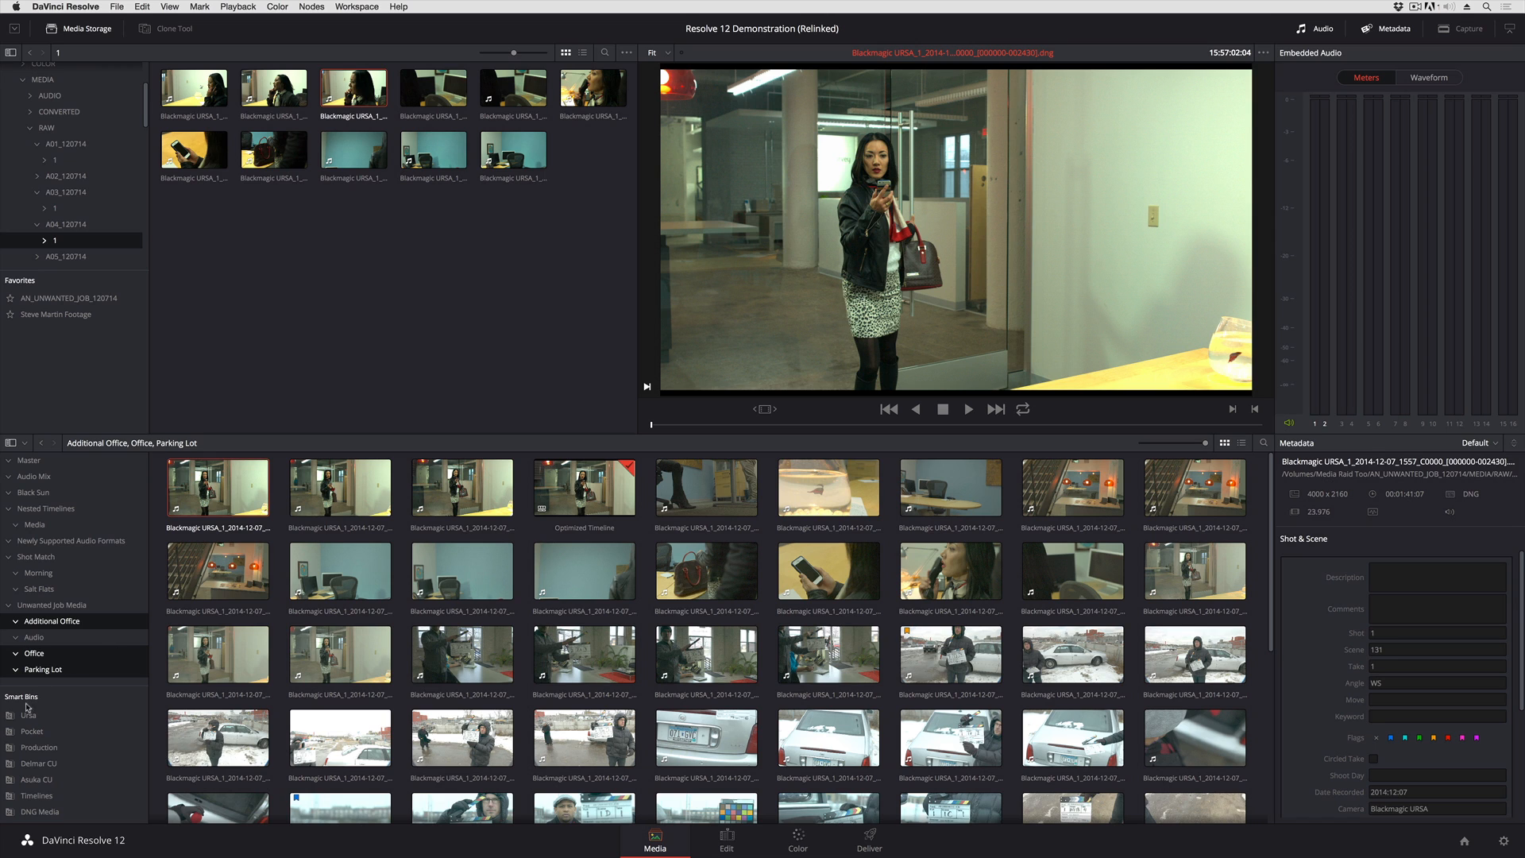
Select the DNG Media smart bin to list its four clips in the media pool
click(39, 811)
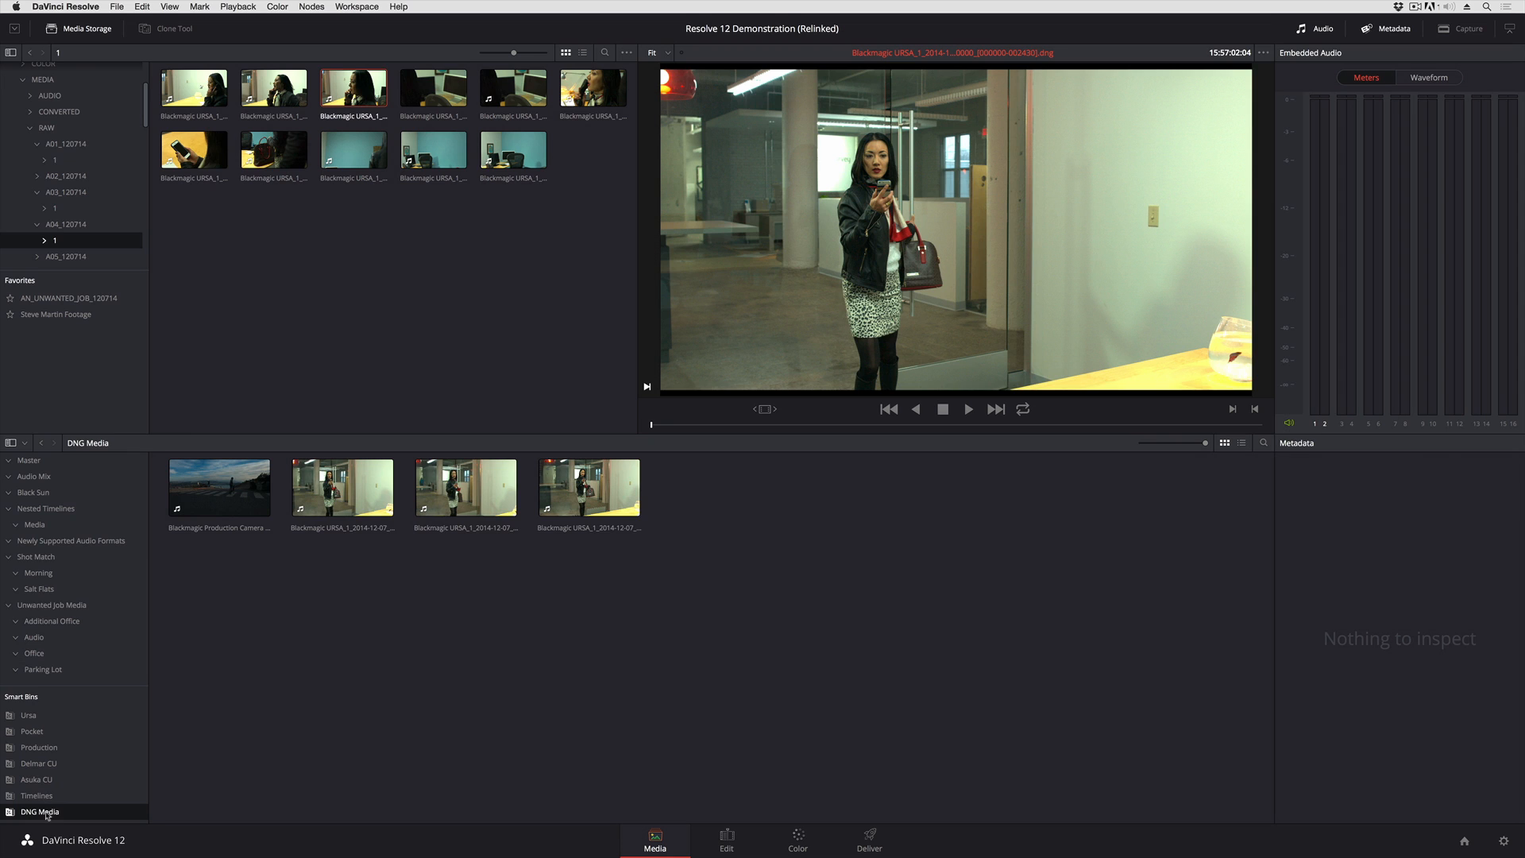
mouse_move(47, 818)
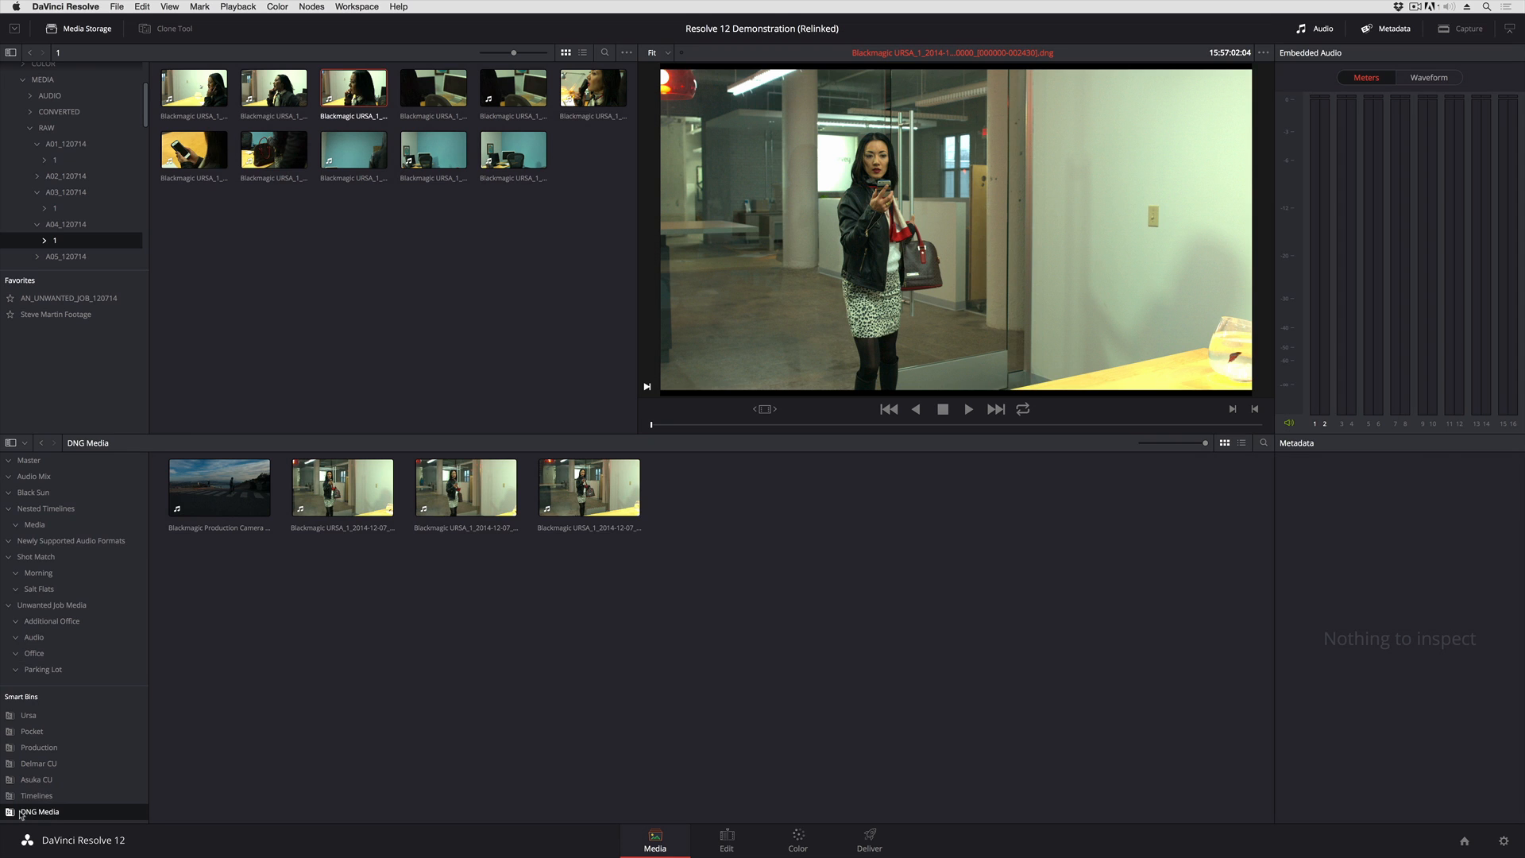
Change the DNG Media smart bin rule from Name to Codec containing 'dng'
double_click(40, 811)
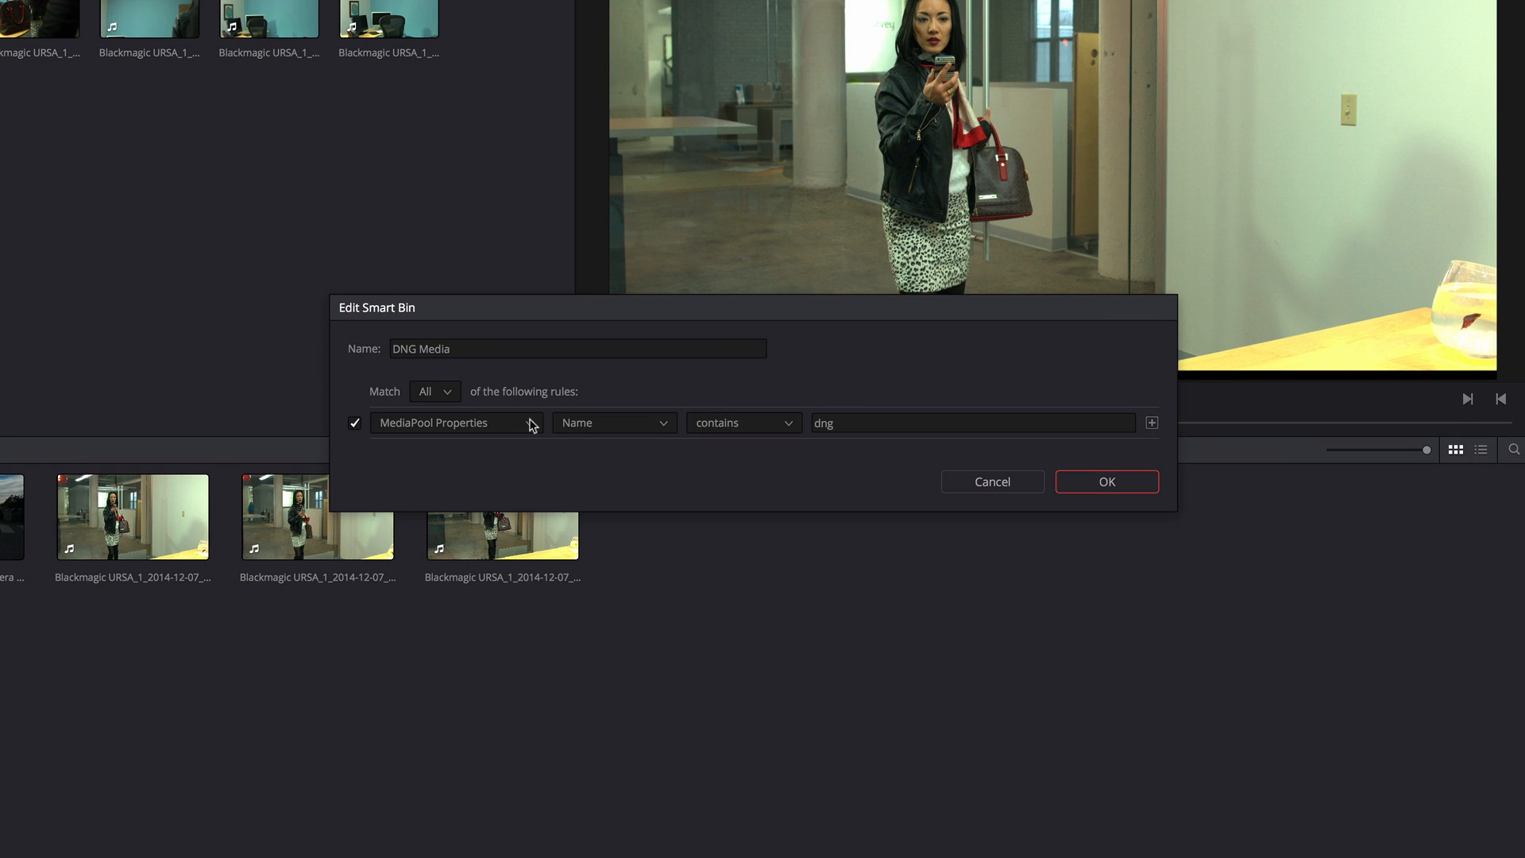
click(612, 422)
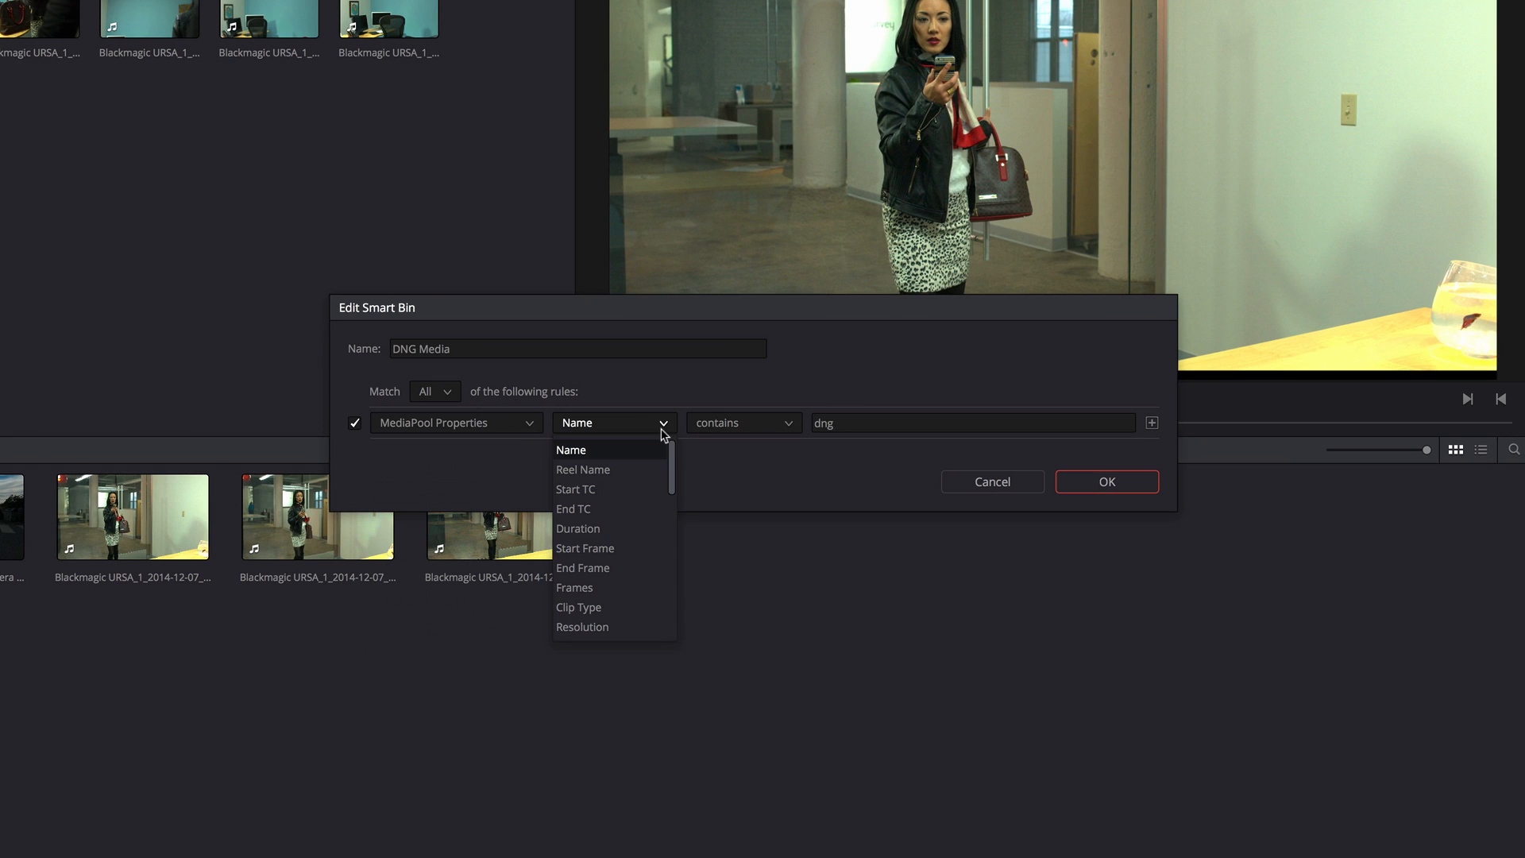
scroll(down, 3)
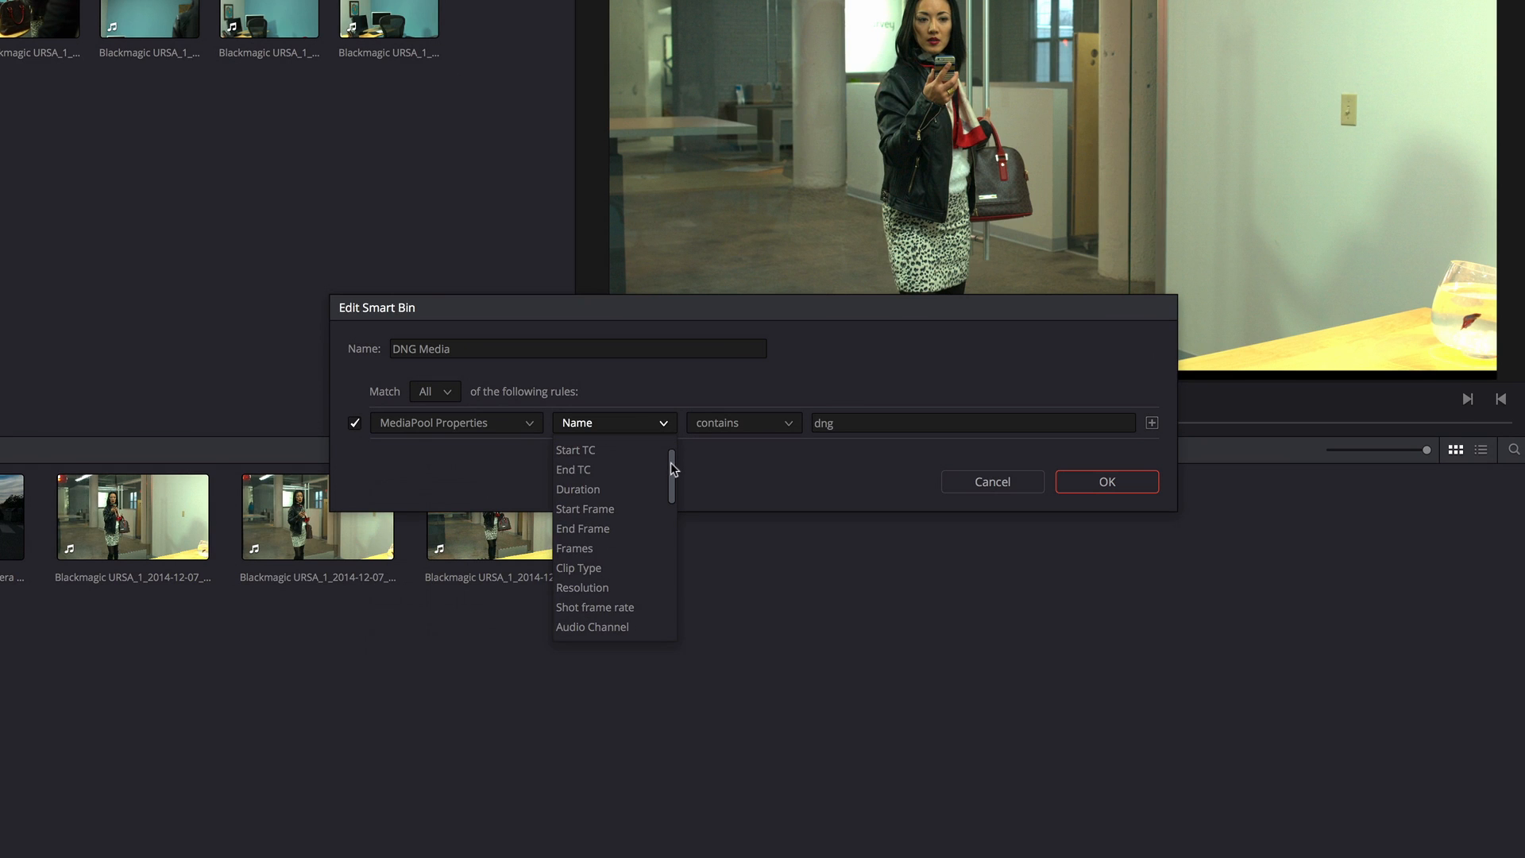
scroll(down, 3)
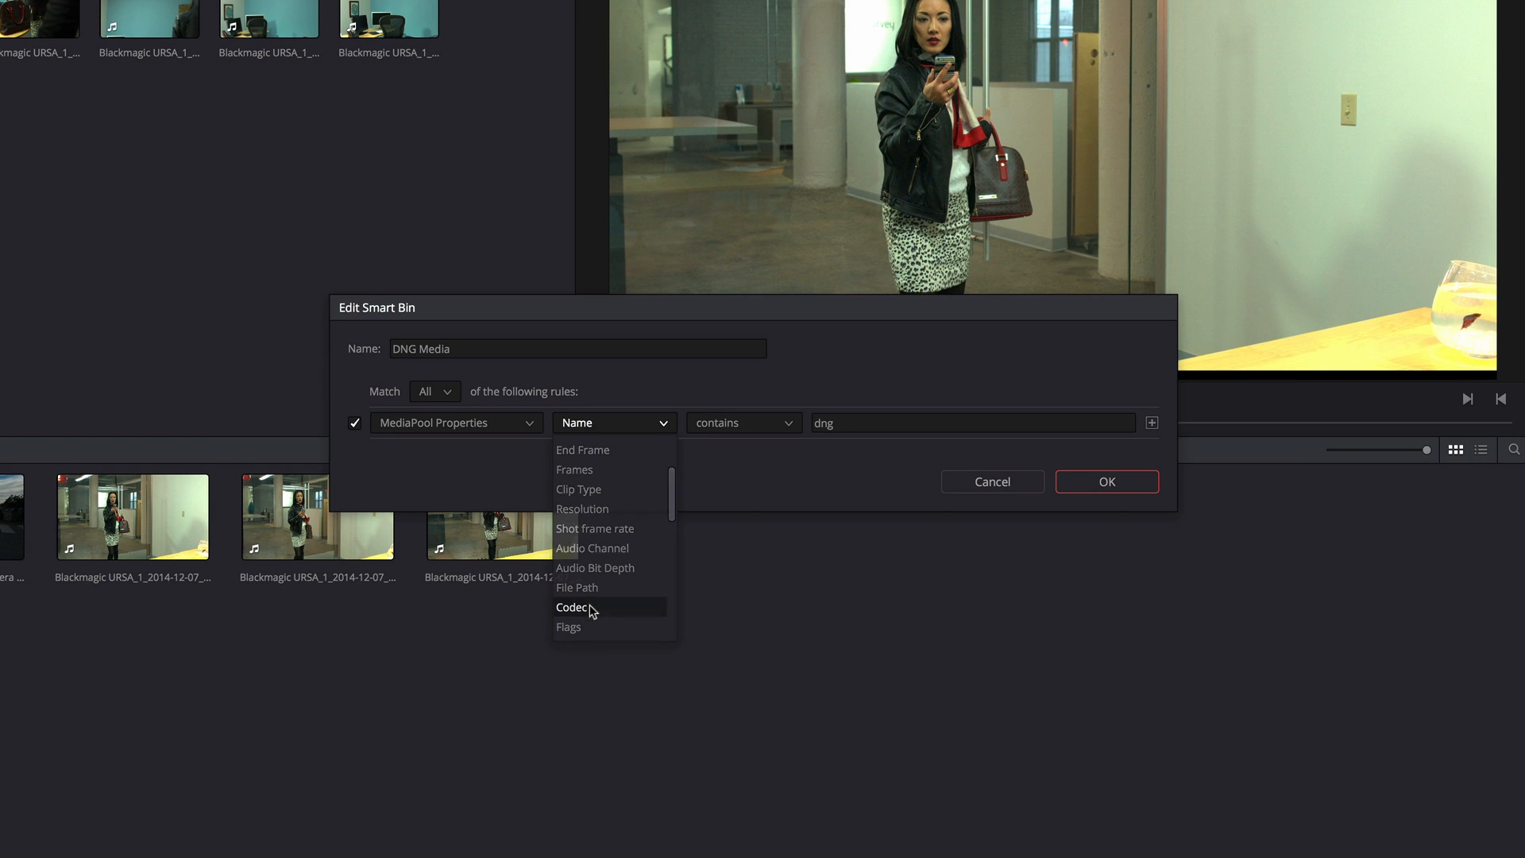
click(590, 607)
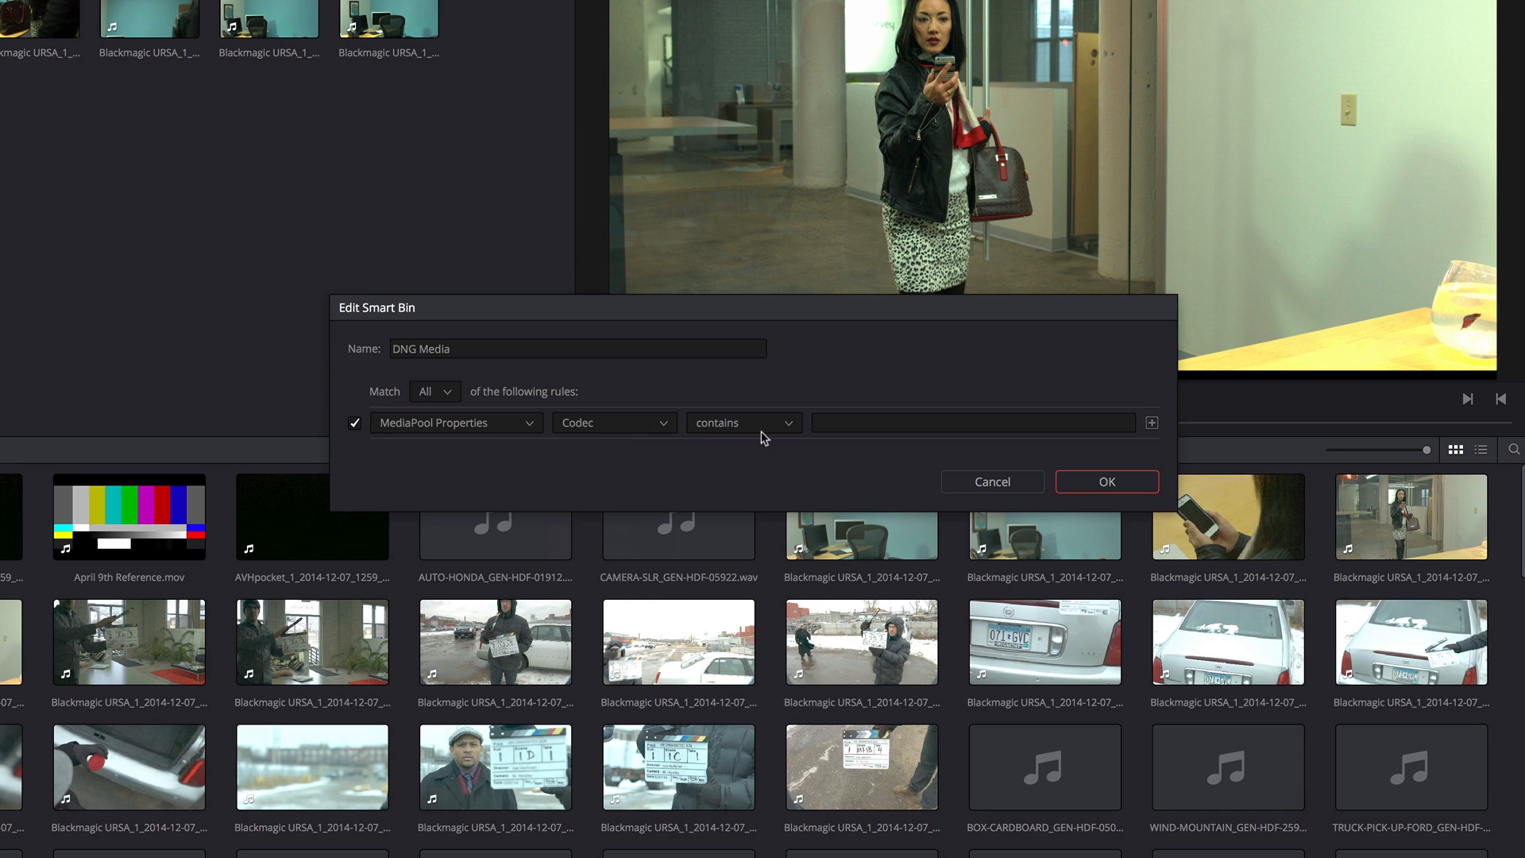
click(973, 422)
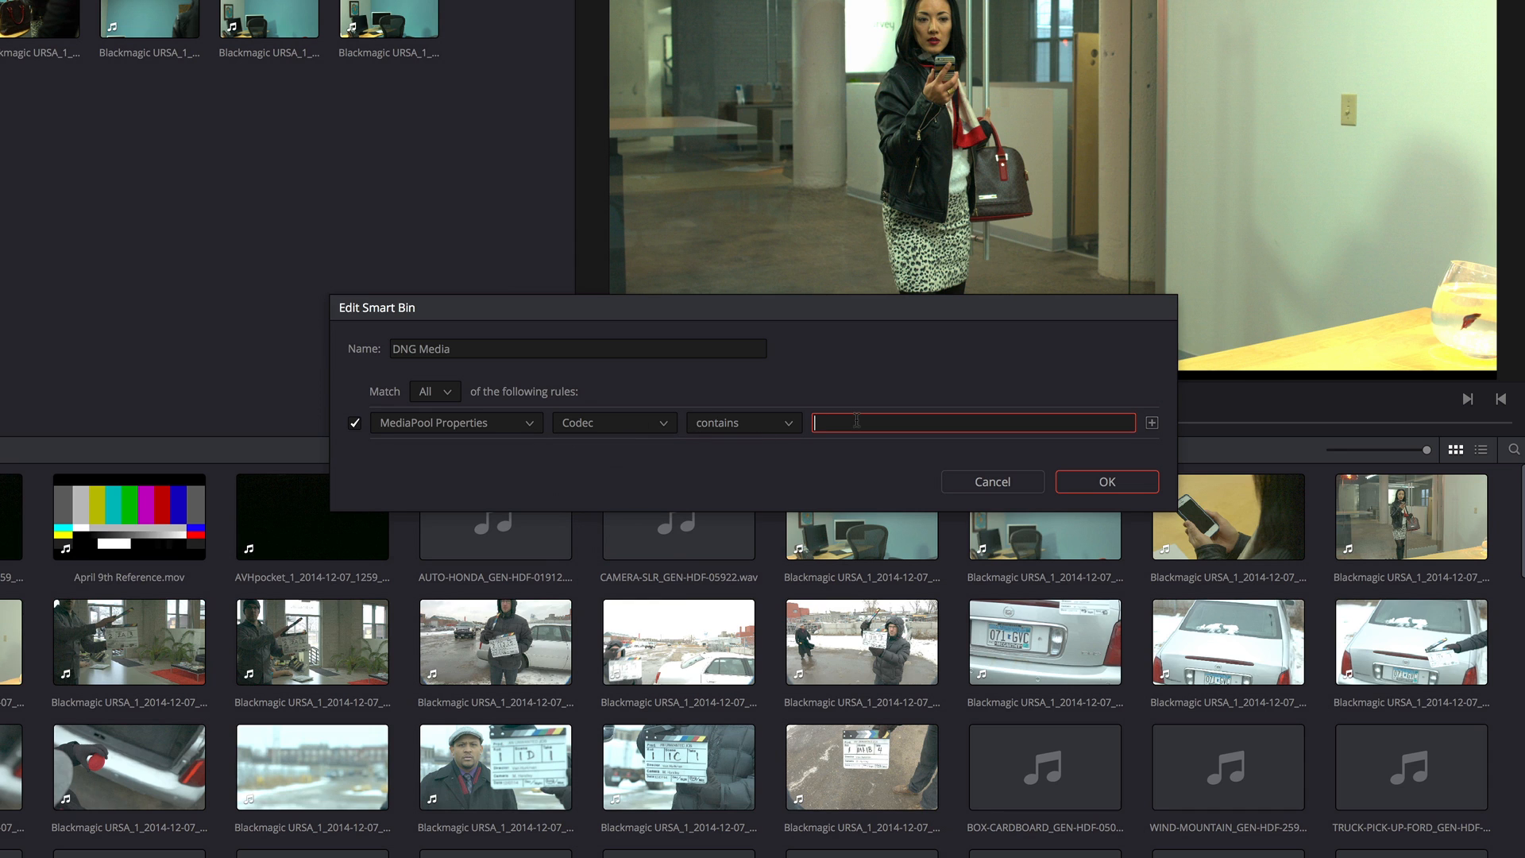
text(dng)
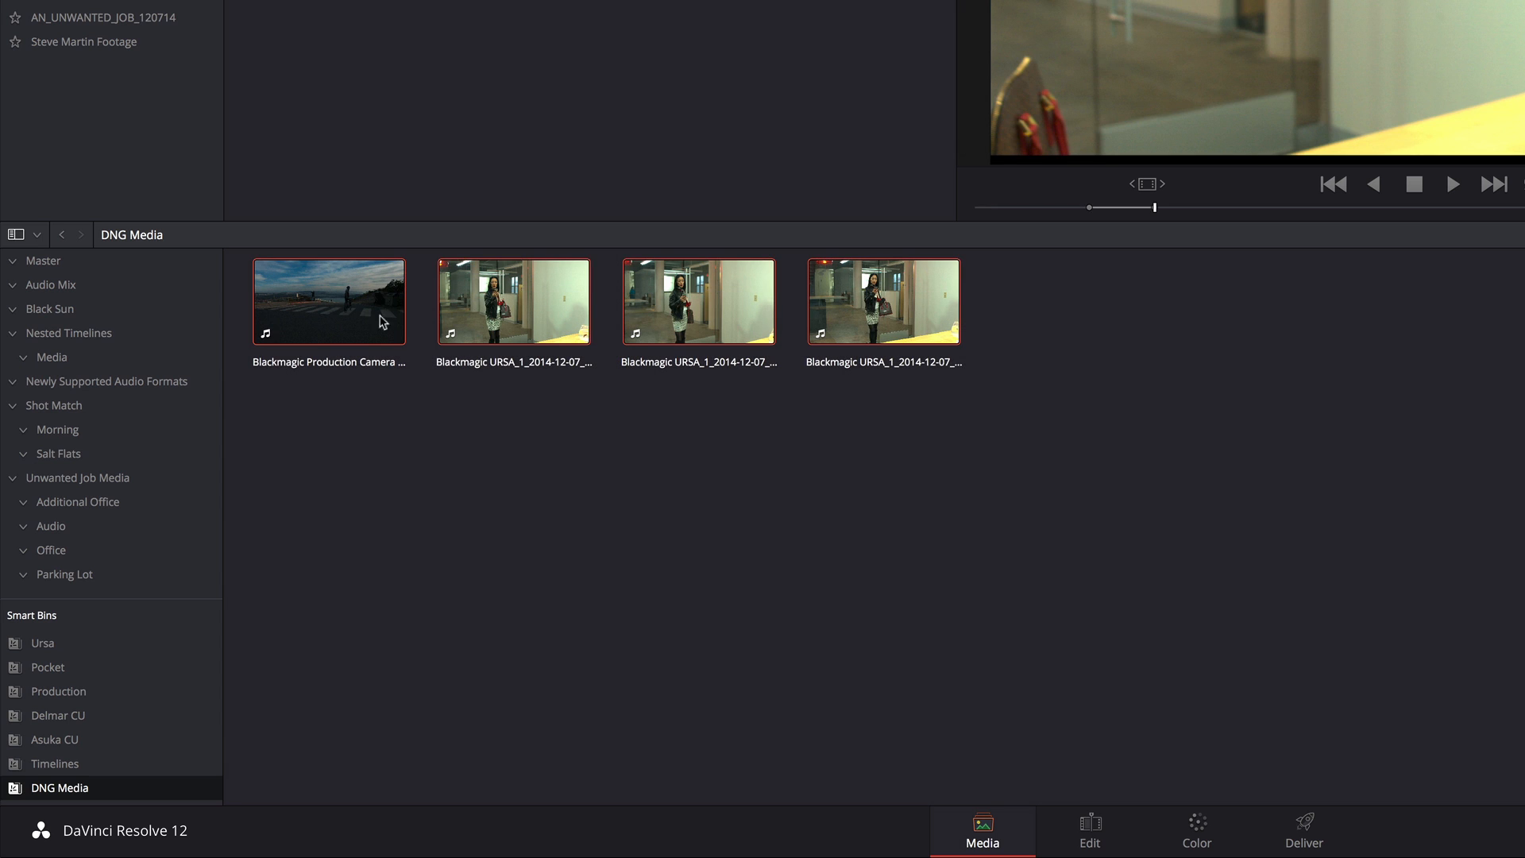
Generate optimized media for only the sunset road Production Camera clip
right_click(884, 302)
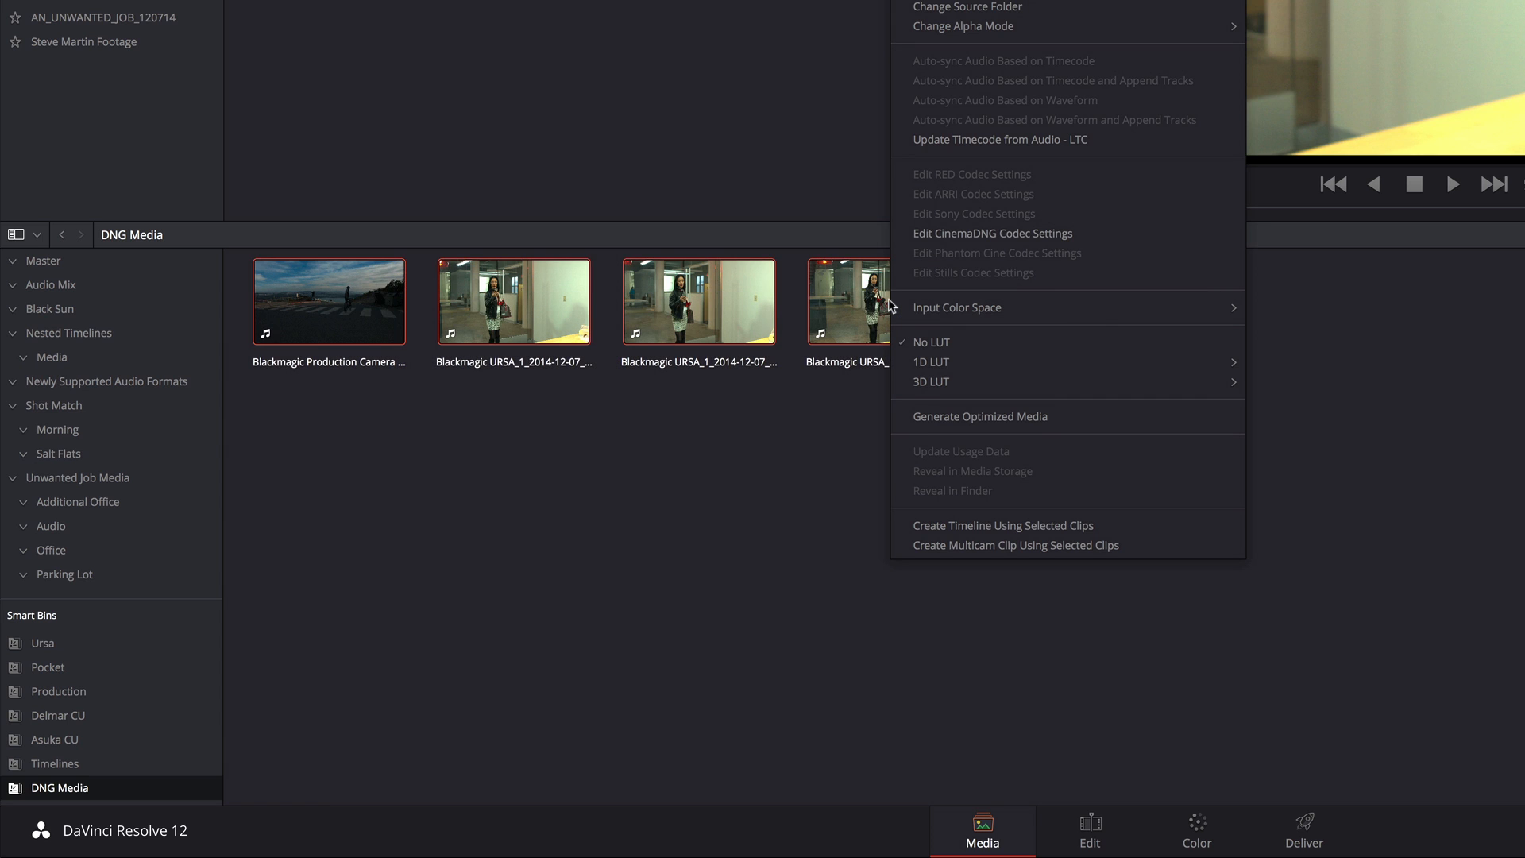
mouse_move(942, 422)
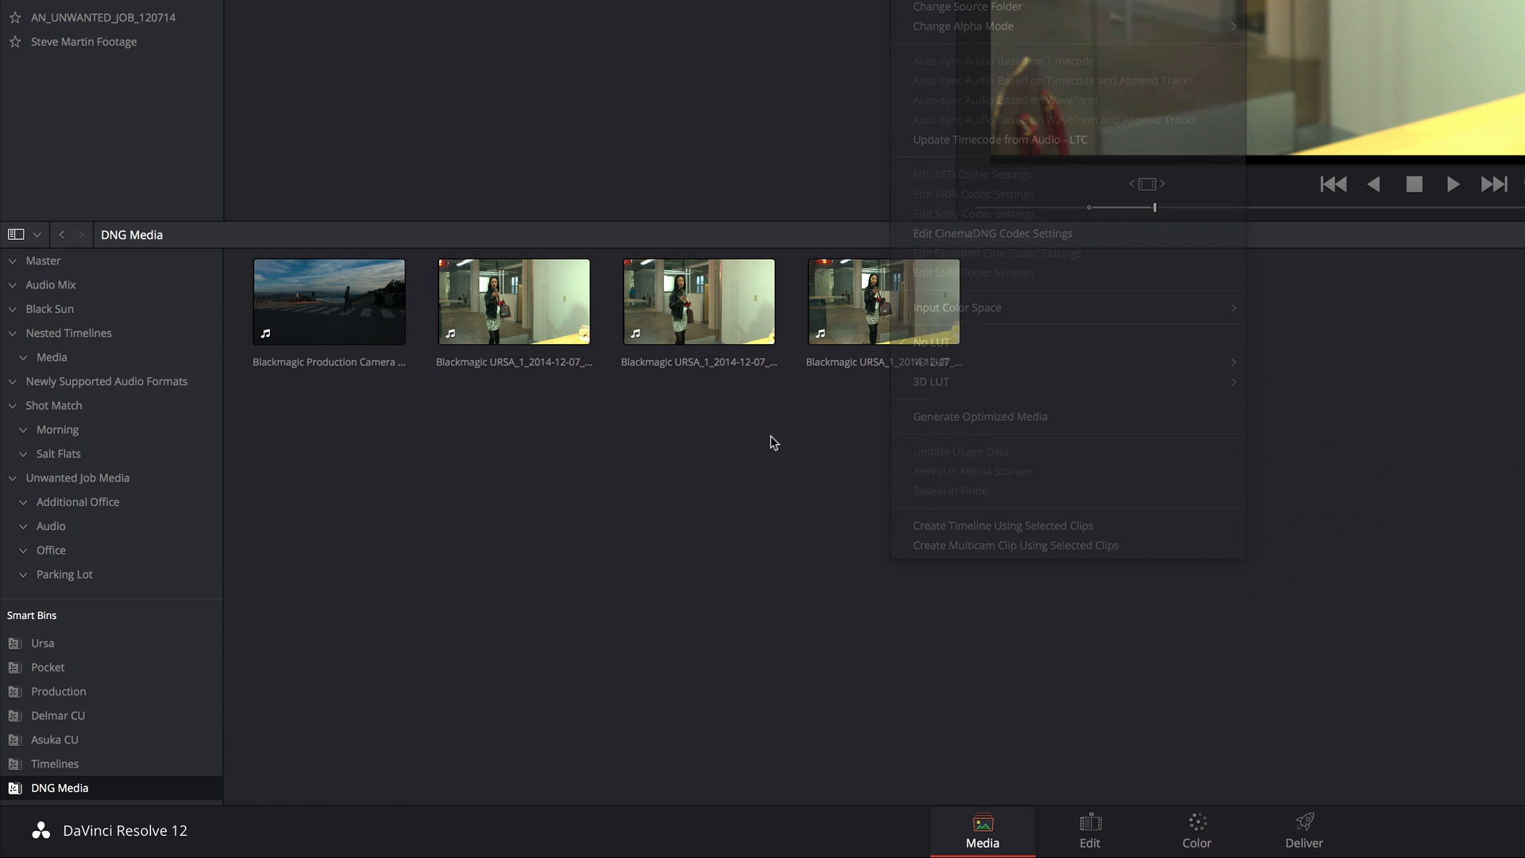
click(329, 302)
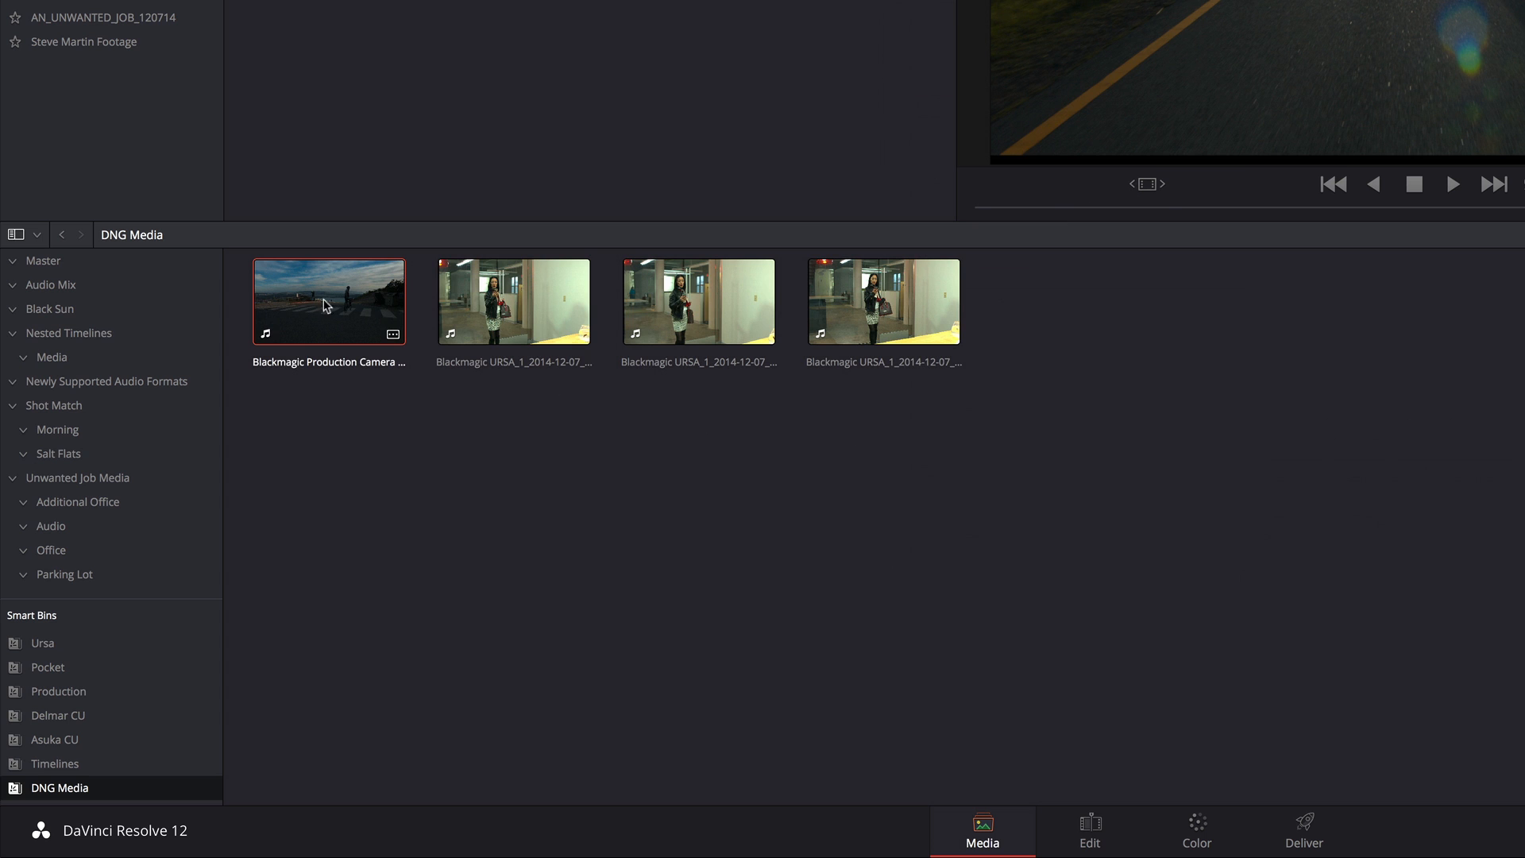
right_click(328, 302)
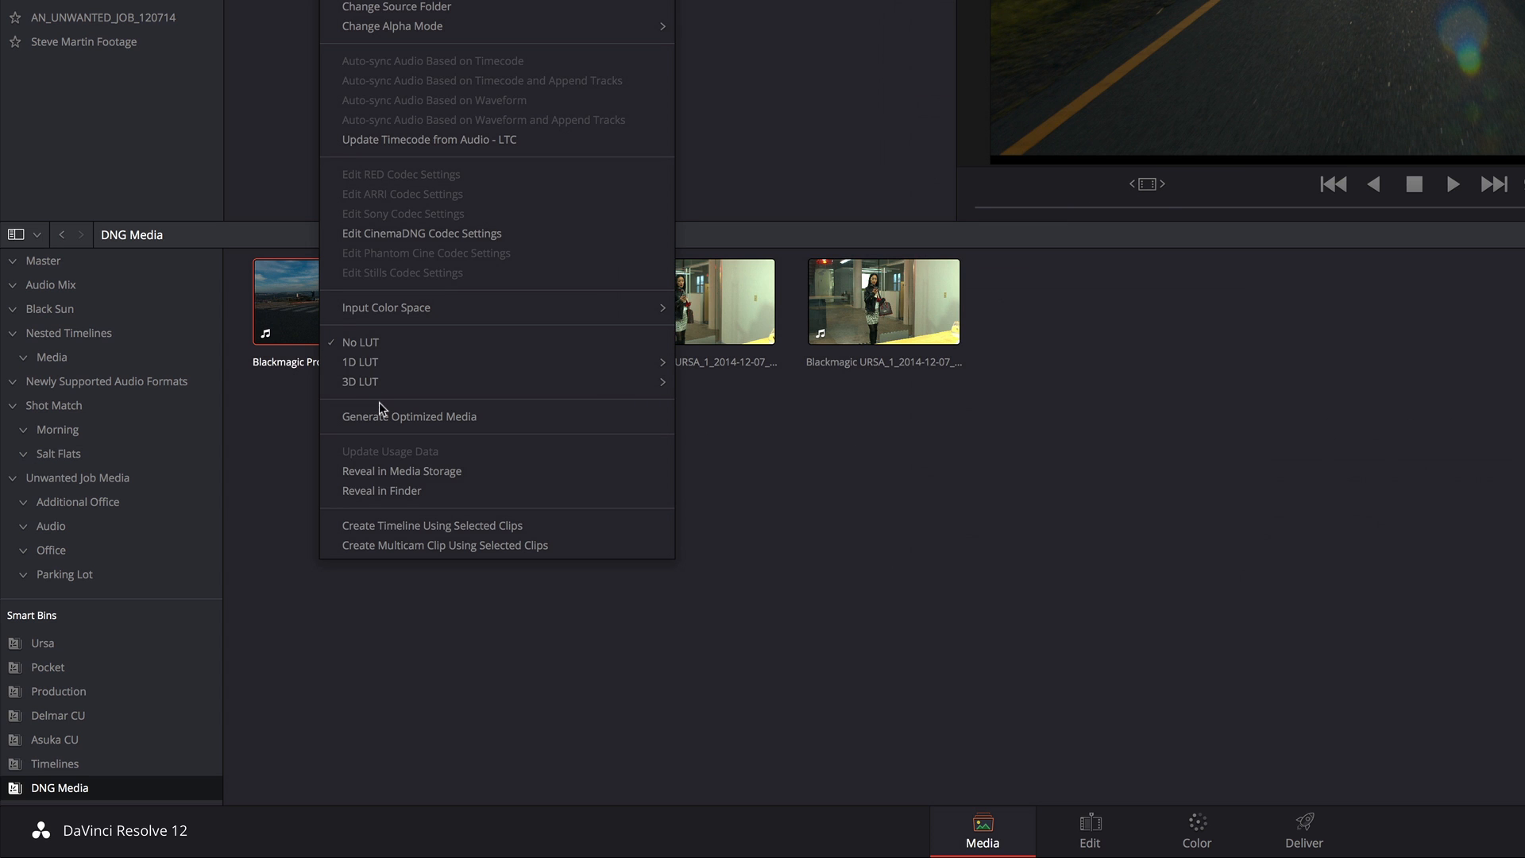
click(408, 417)
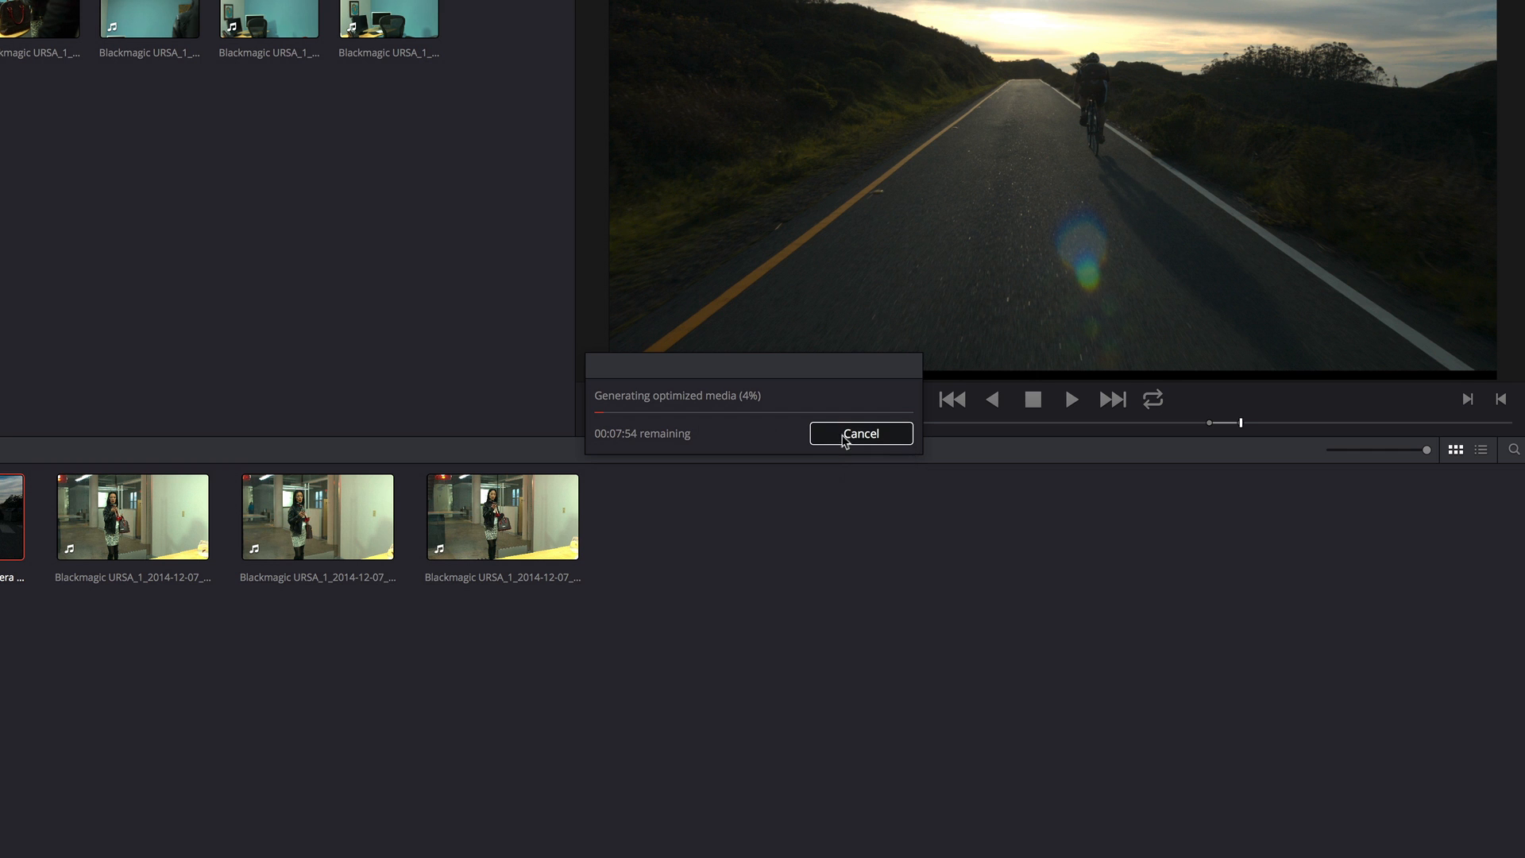
Cancel optimized media generation and switch the media pool to List View
click(859, 433)
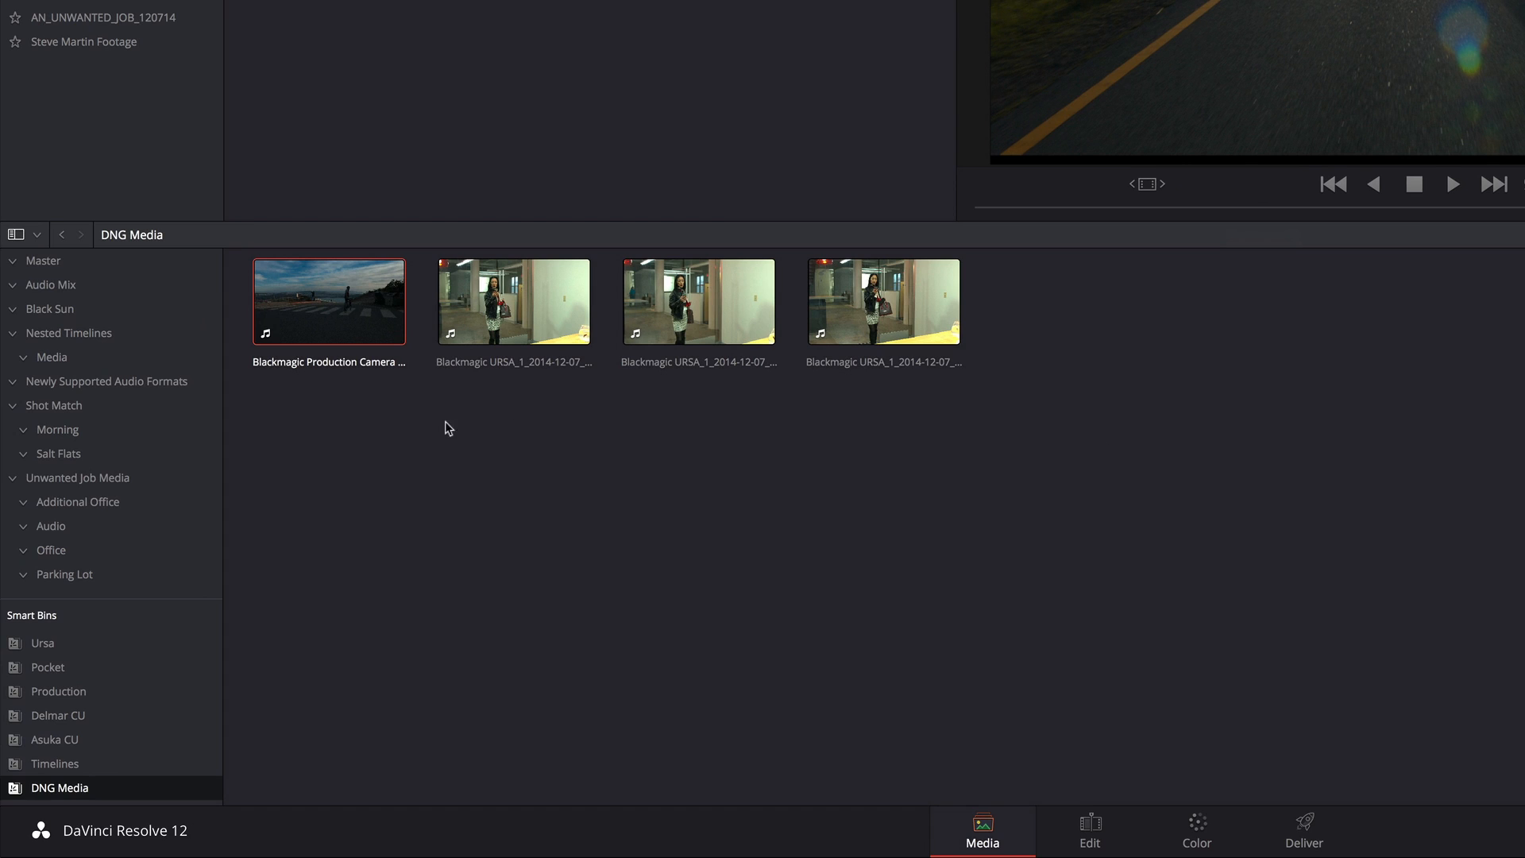
mouse_move(931, 442)
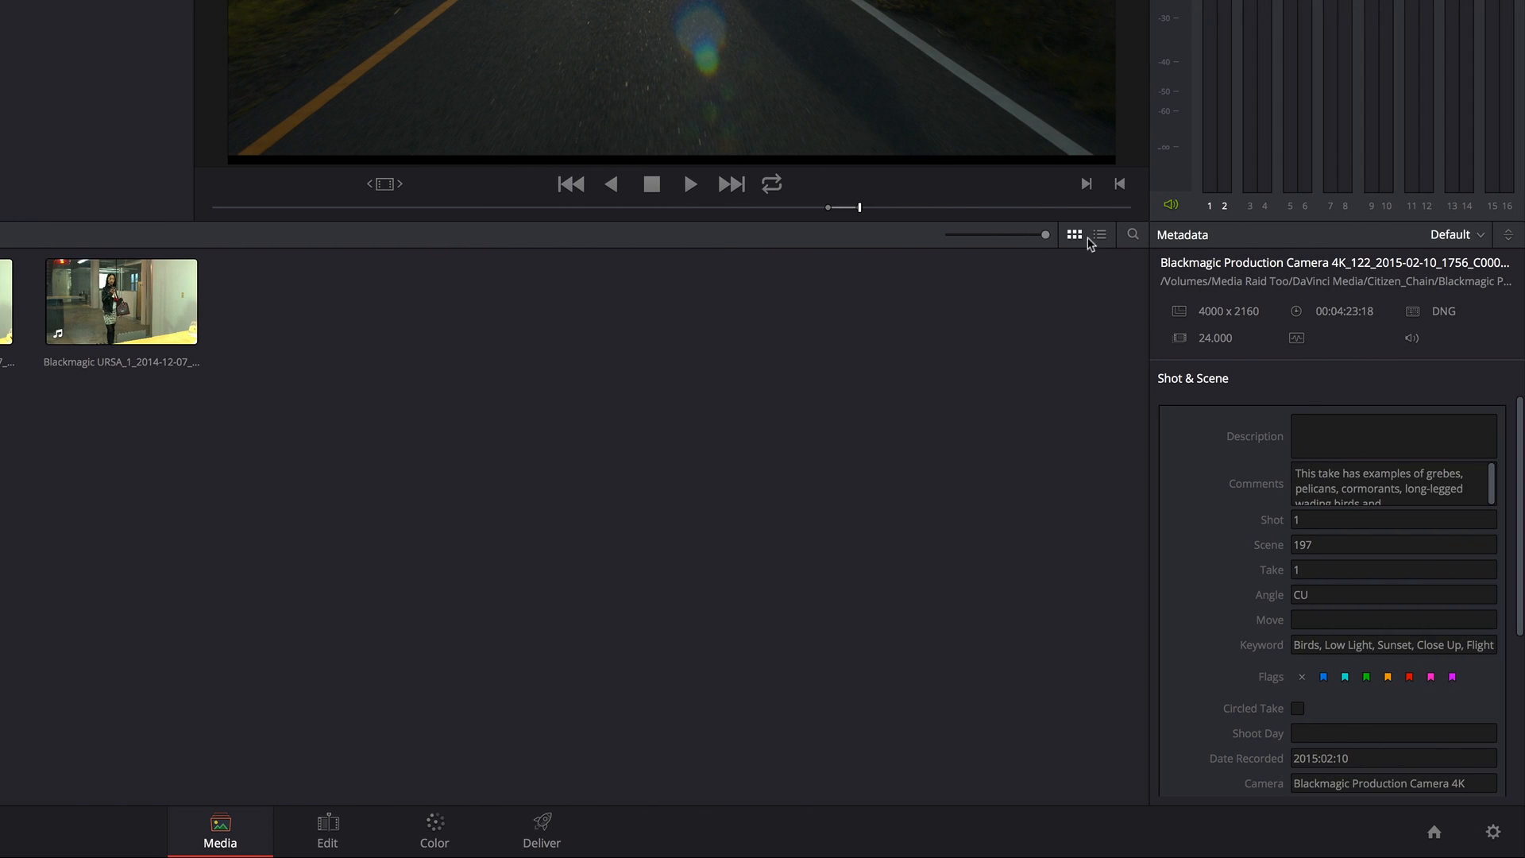
click(1100, 234)
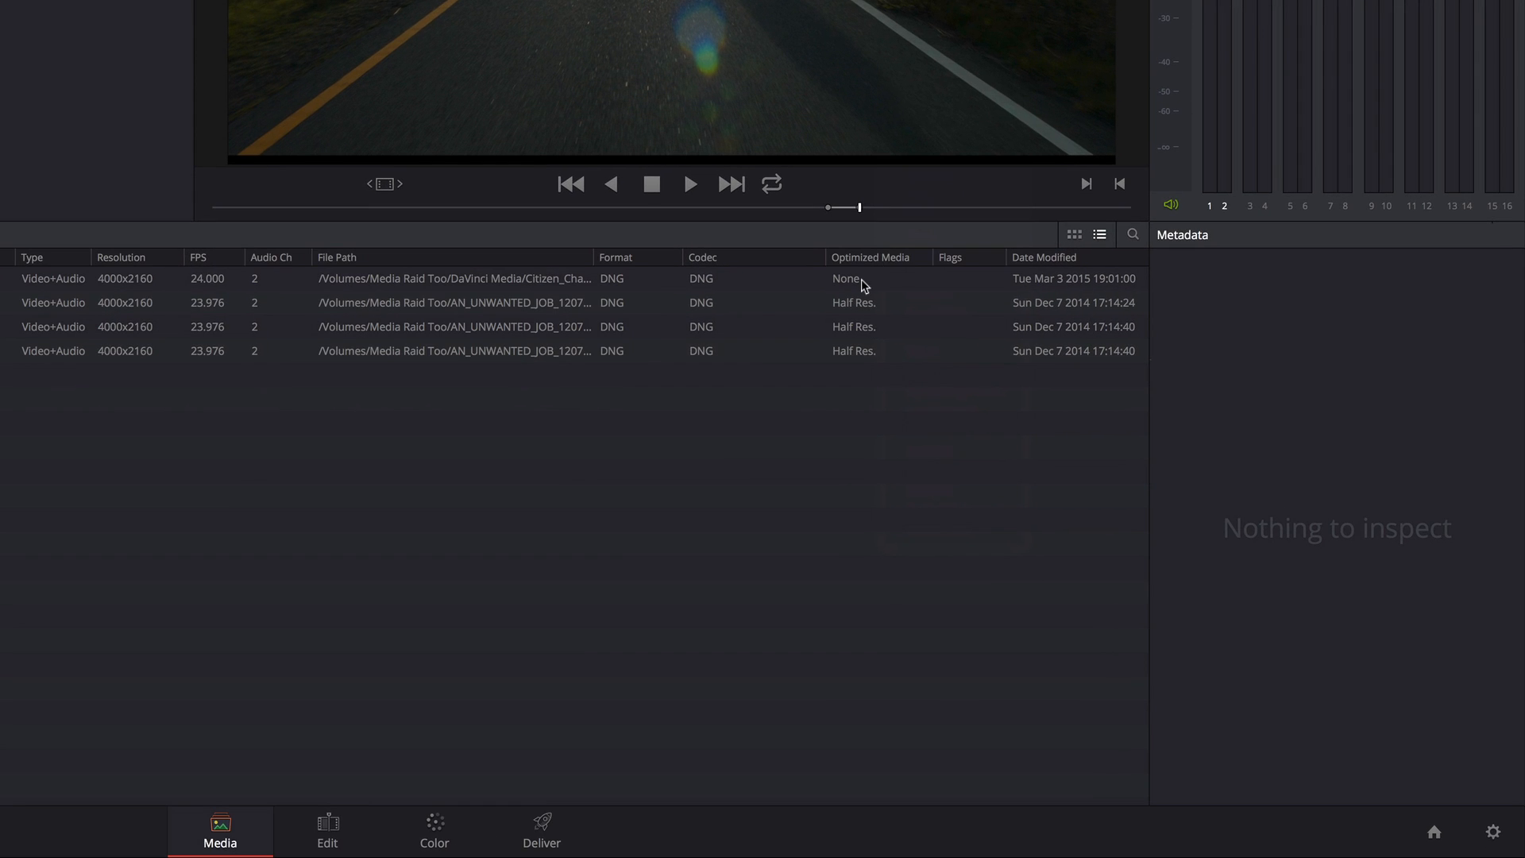
mouse_move(860, 307)
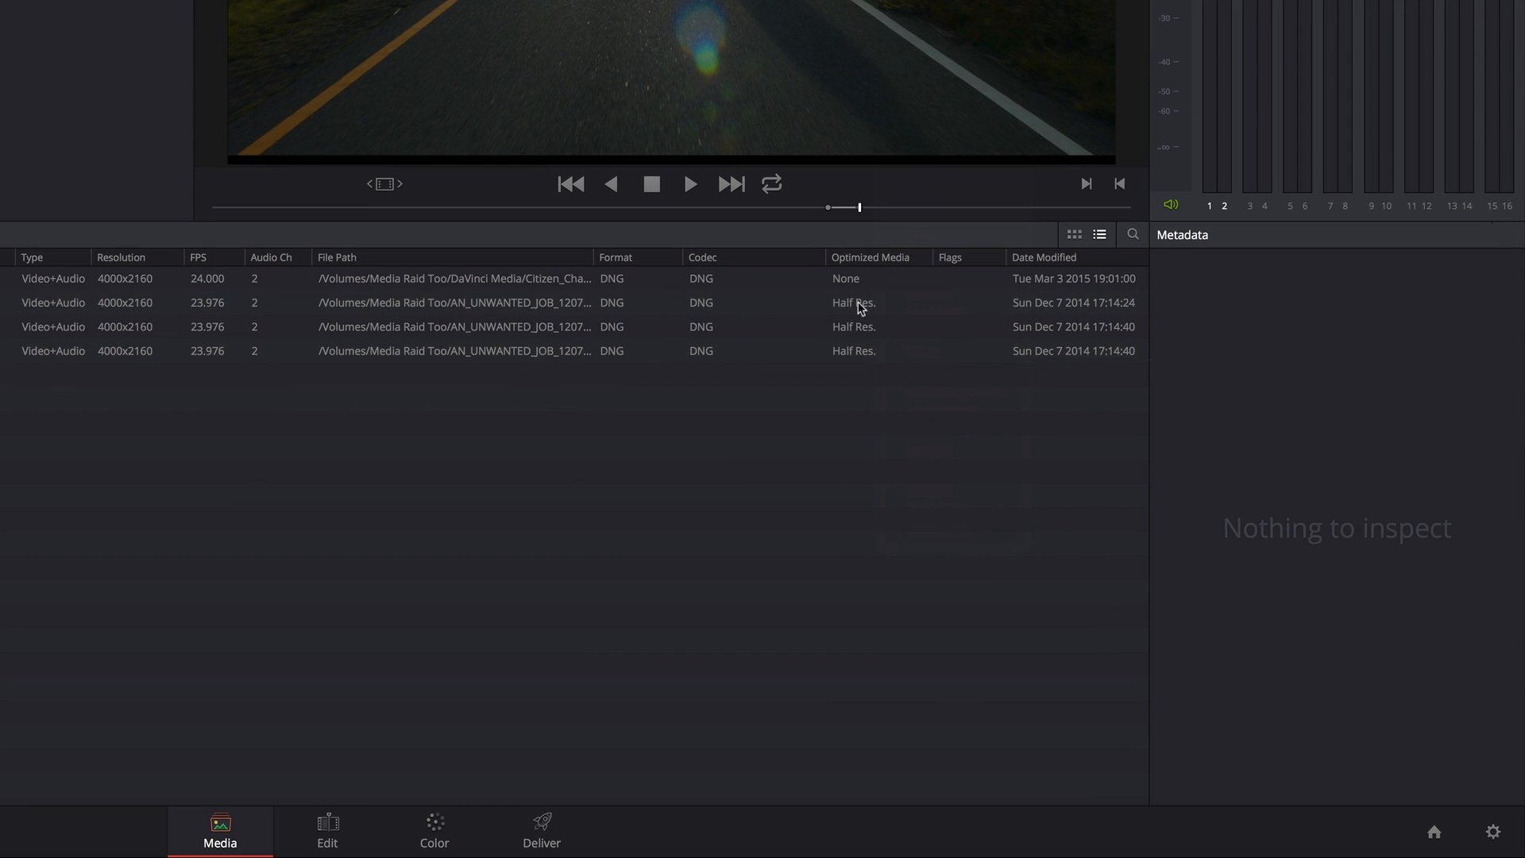
mouse_move(840, 316)
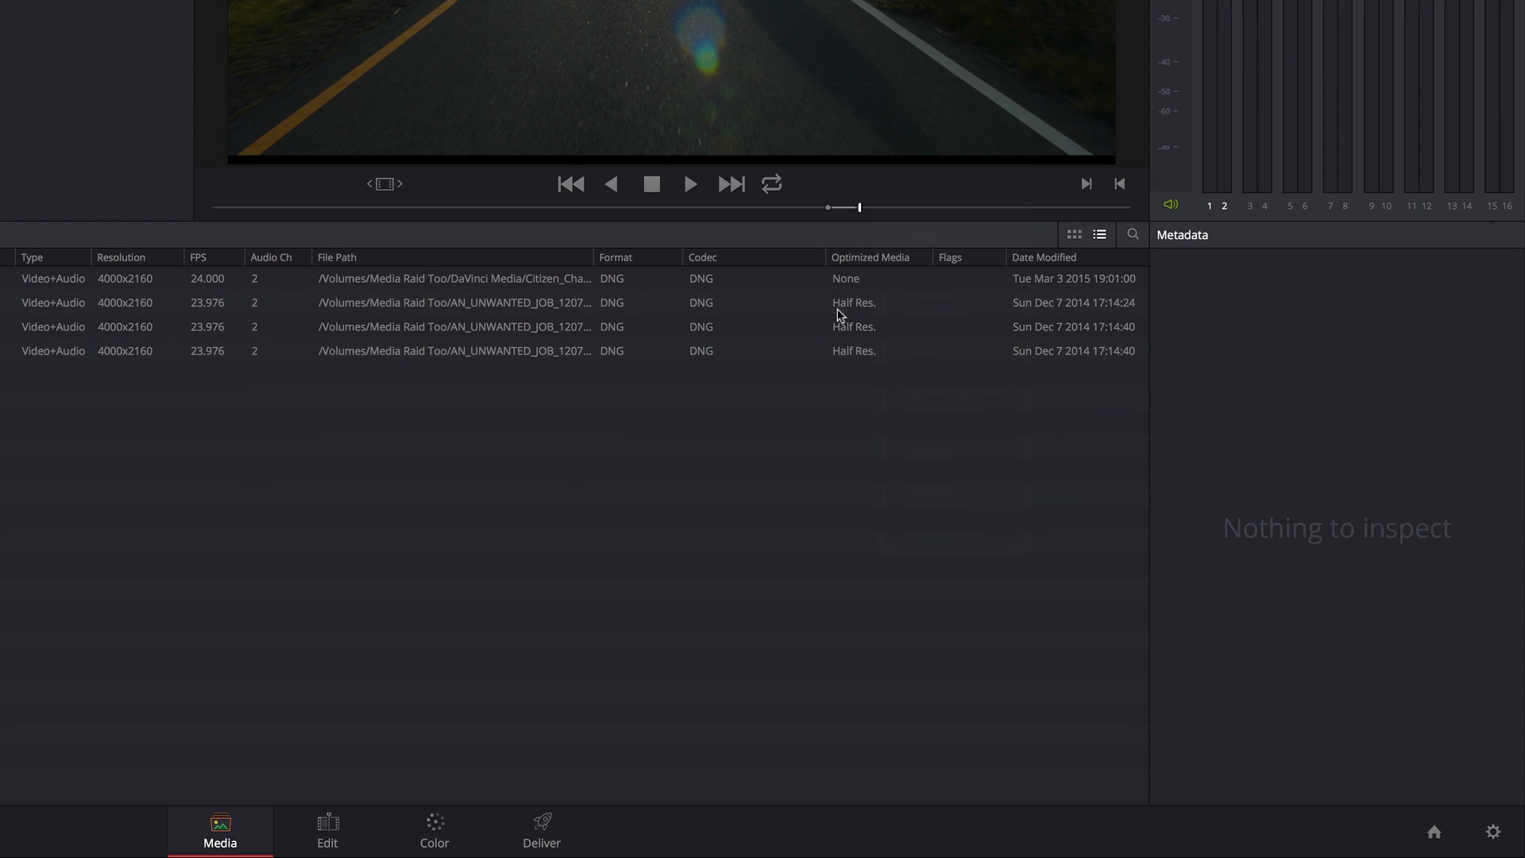
mouse_move(855, 343)
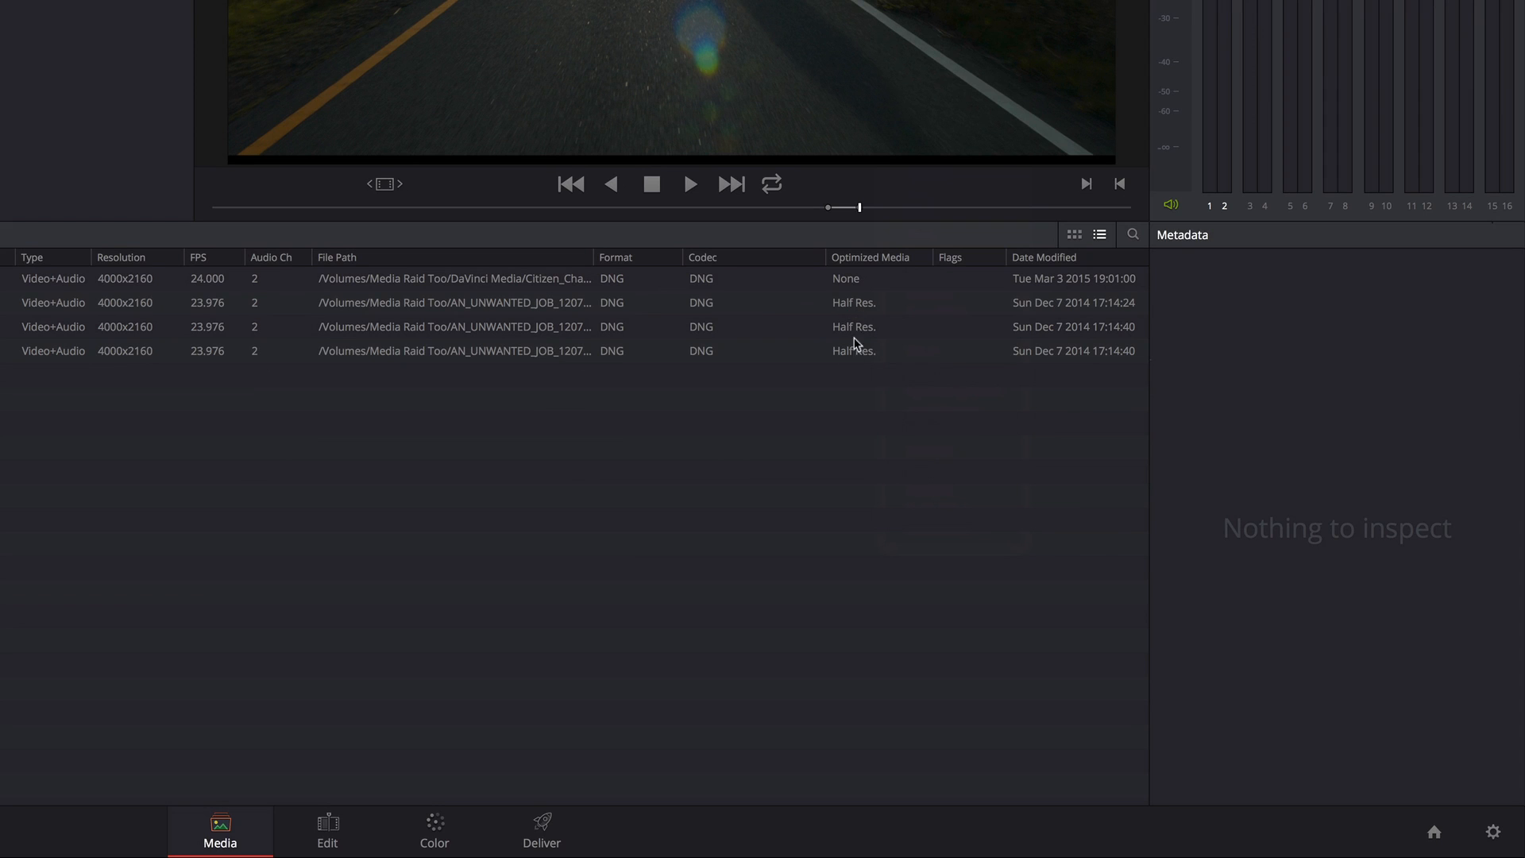
mouse_move(853, 360)
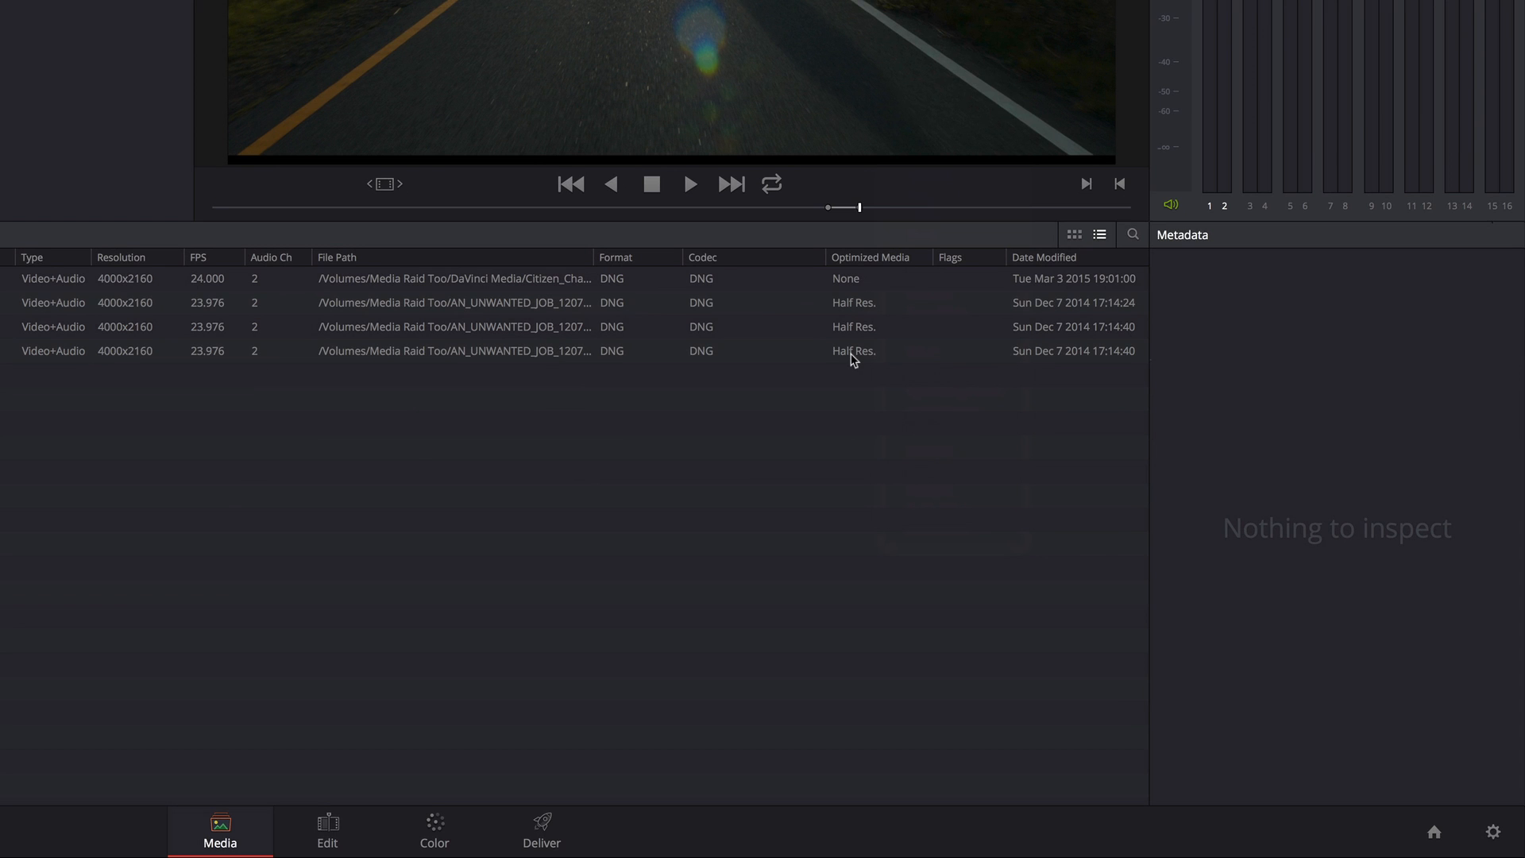
mouse_move(1495, 834)
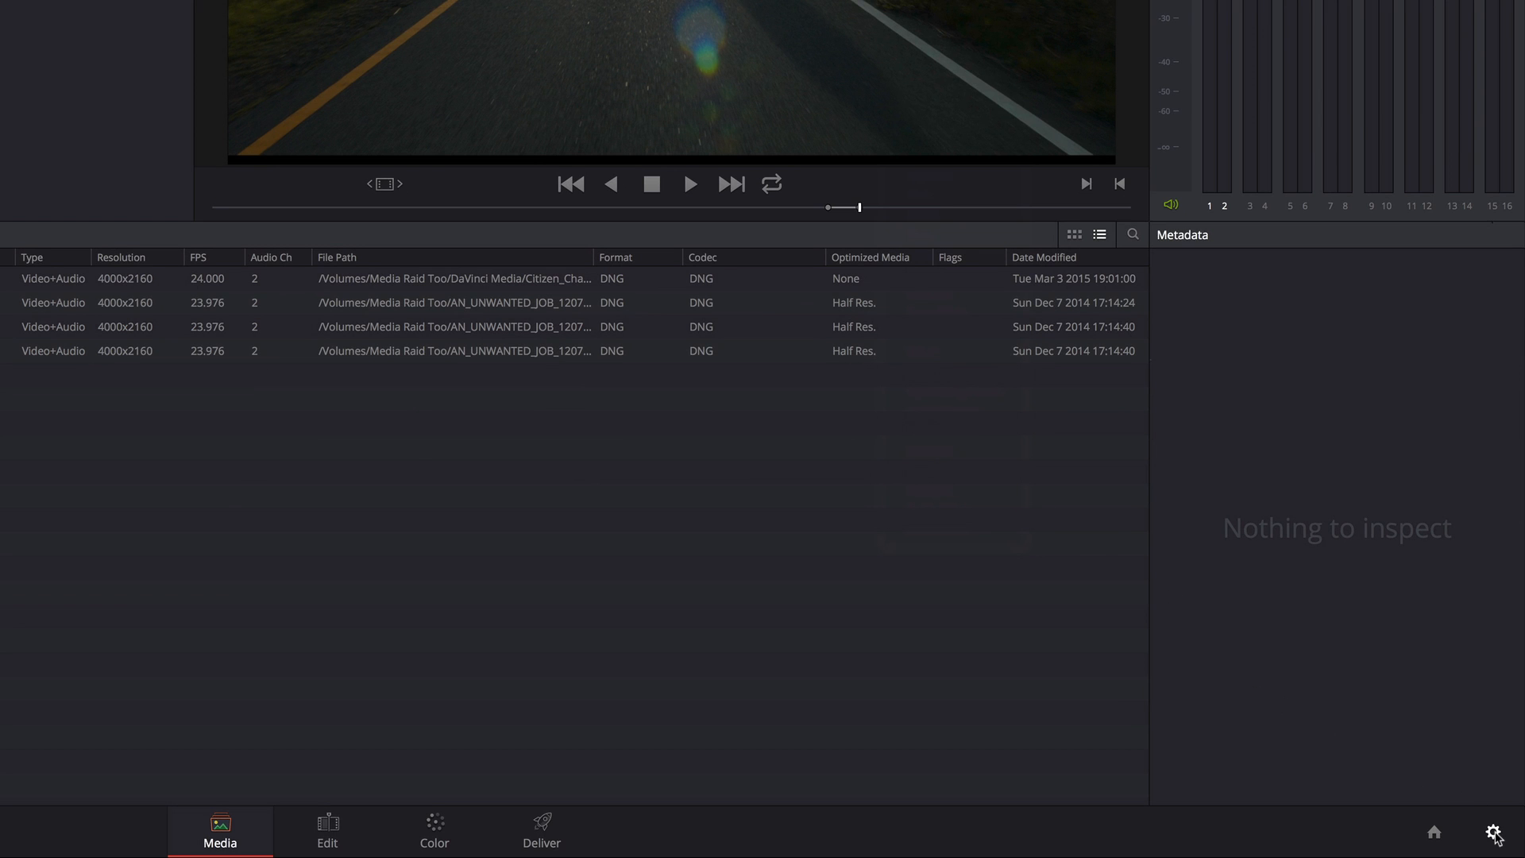
click(1495, 831)
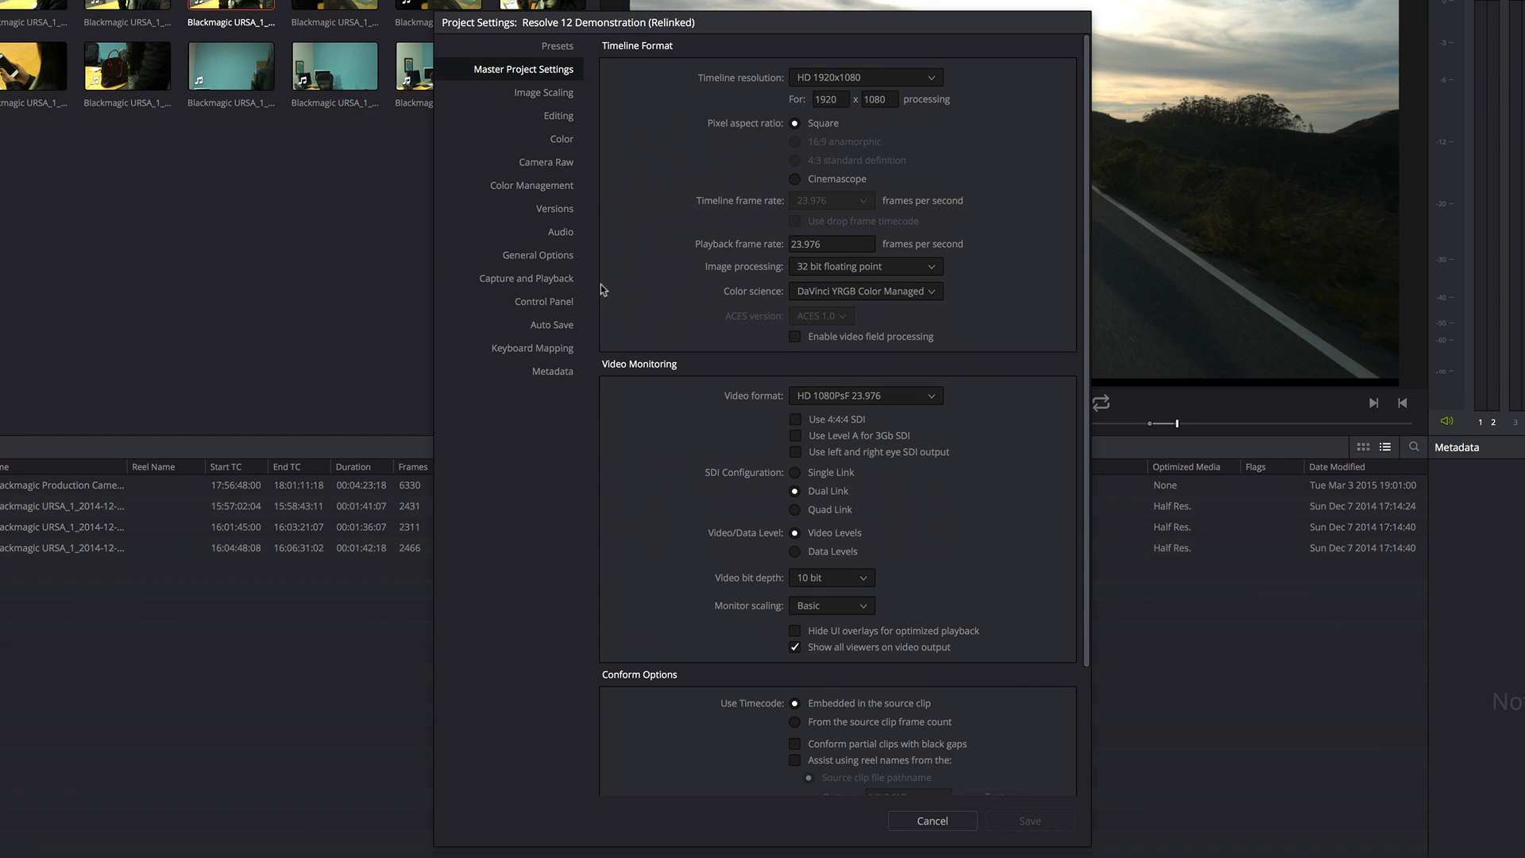
click(537, 255)
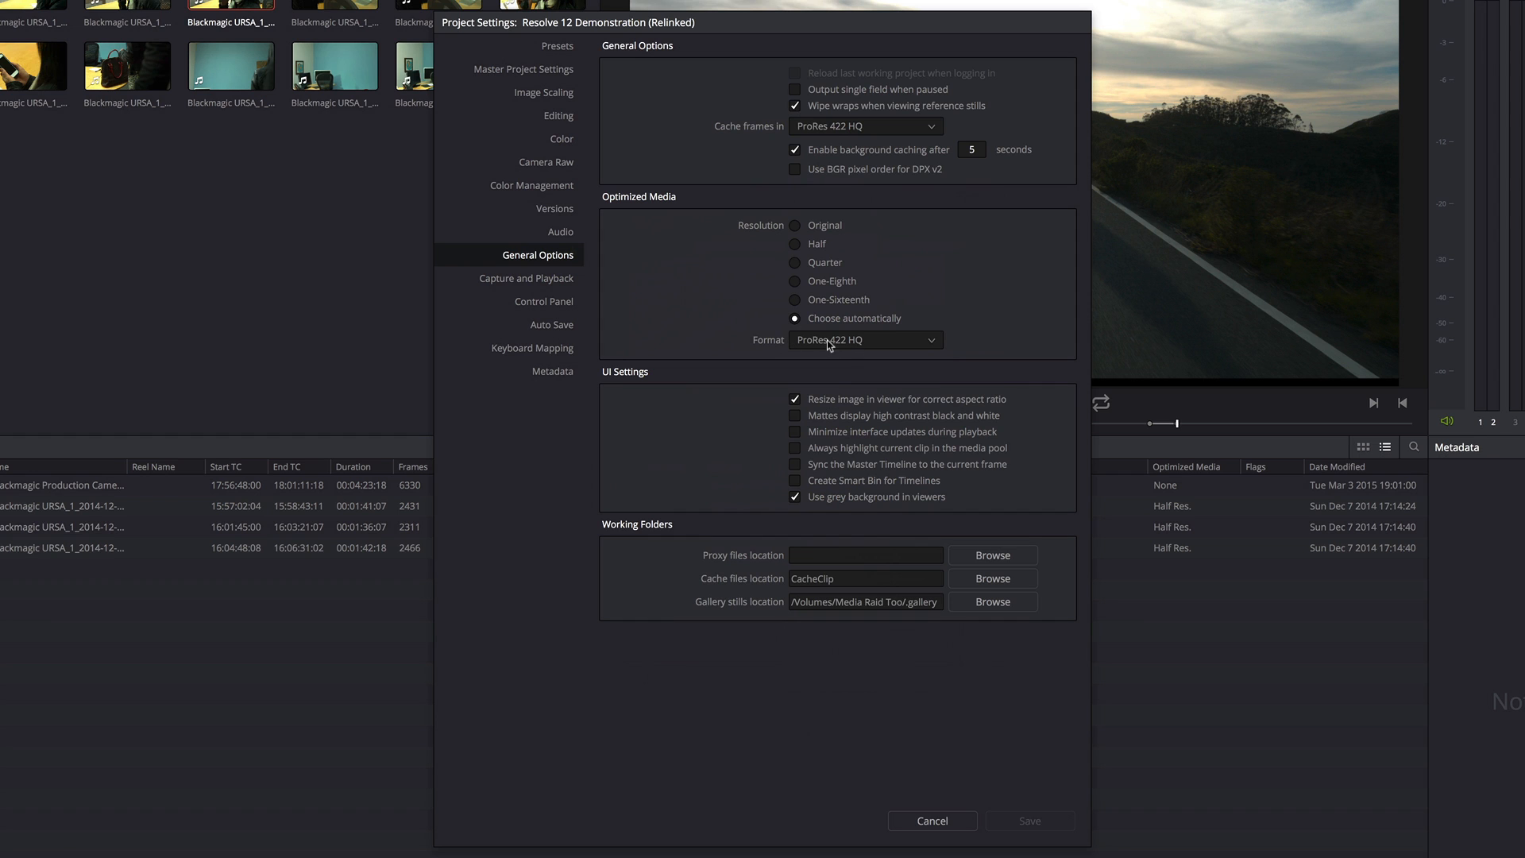
click(865, 339)
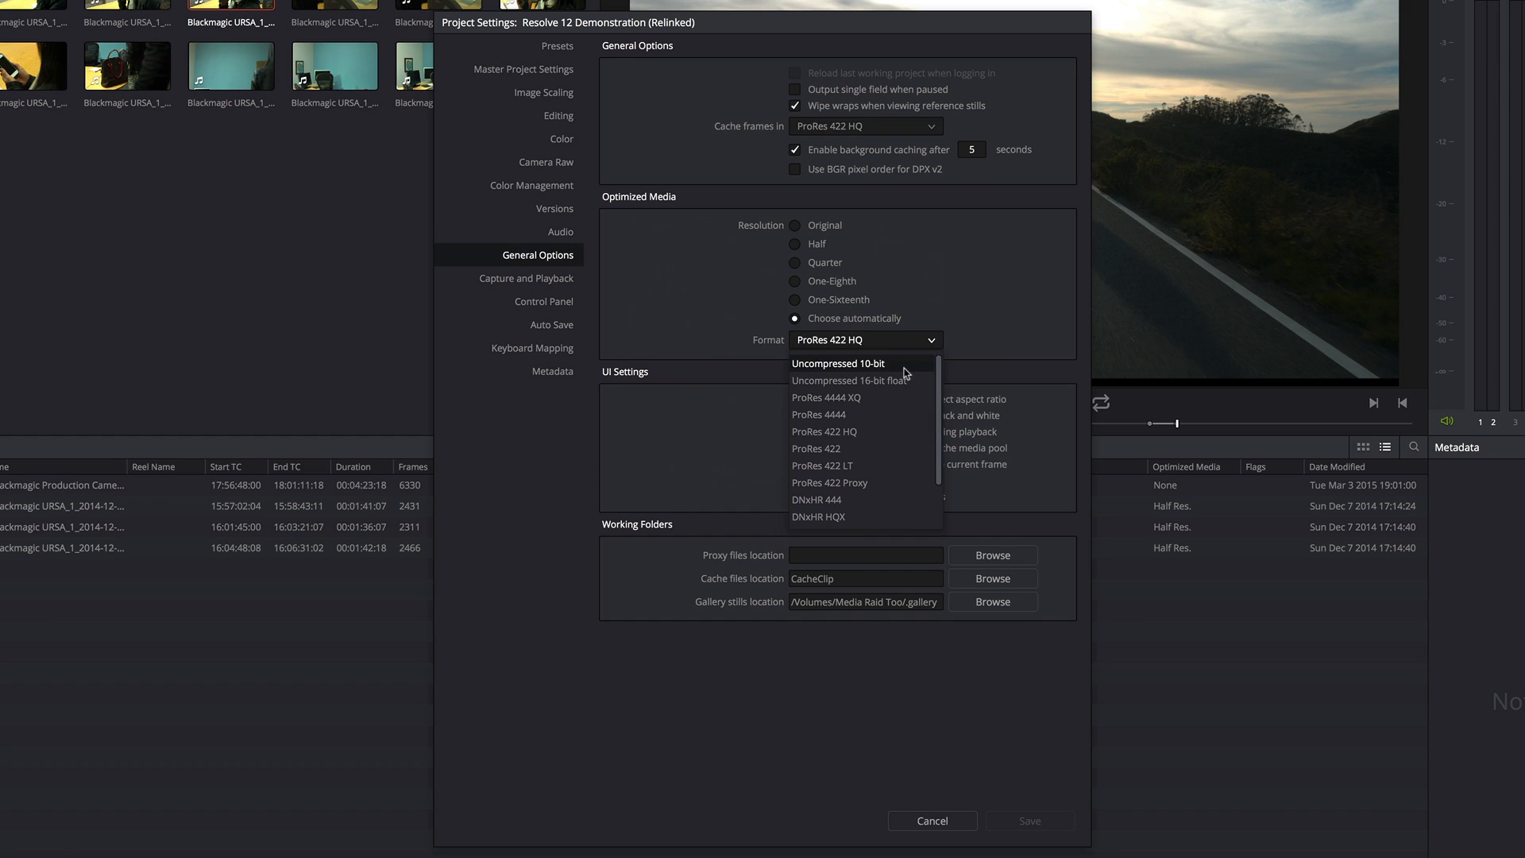
mouse_move(864, 484)
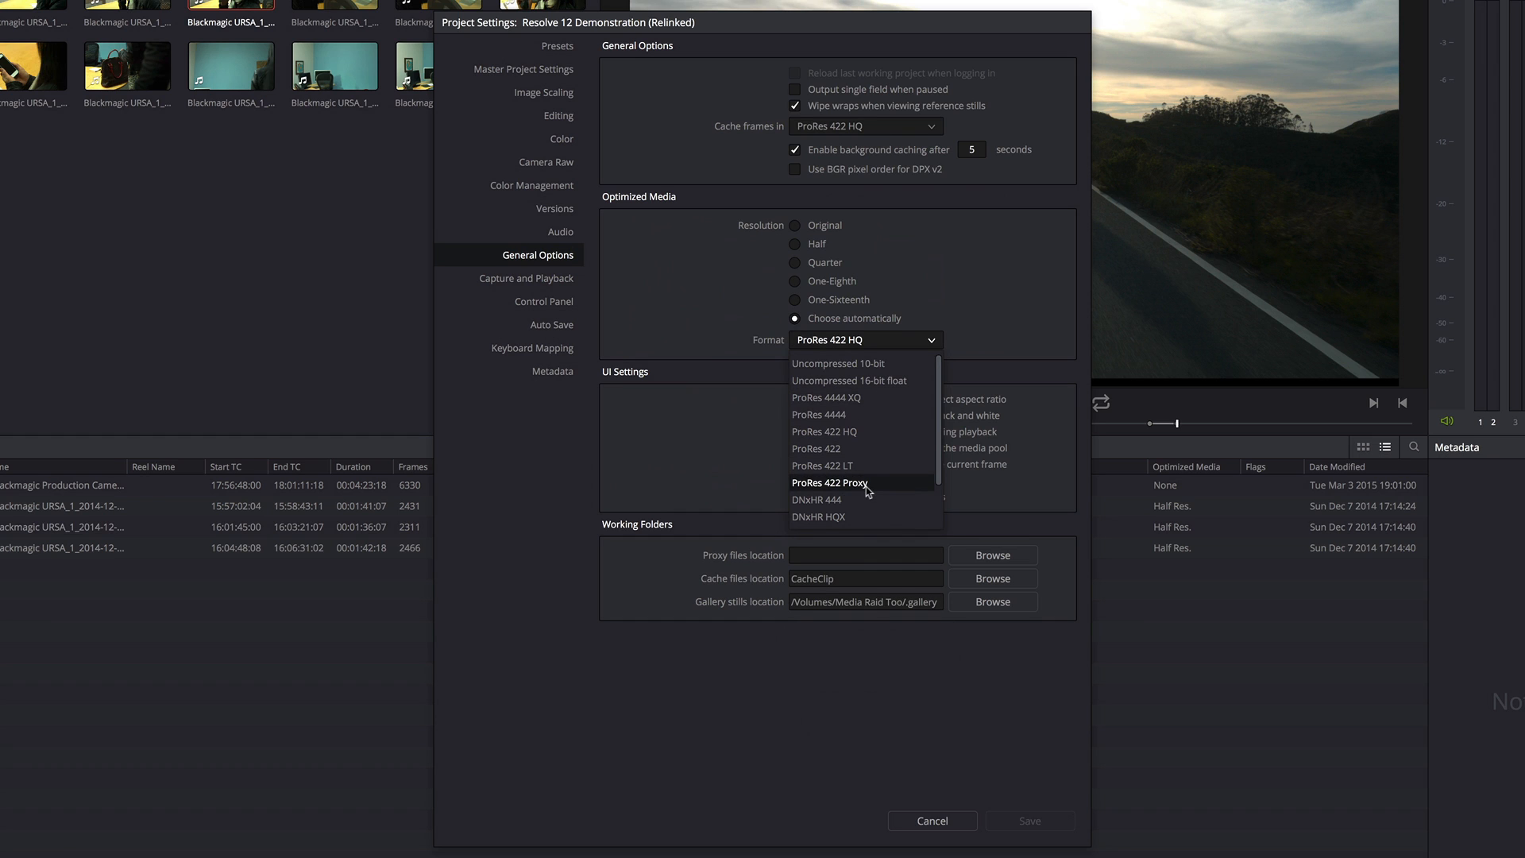
mouse_move(824, 484)
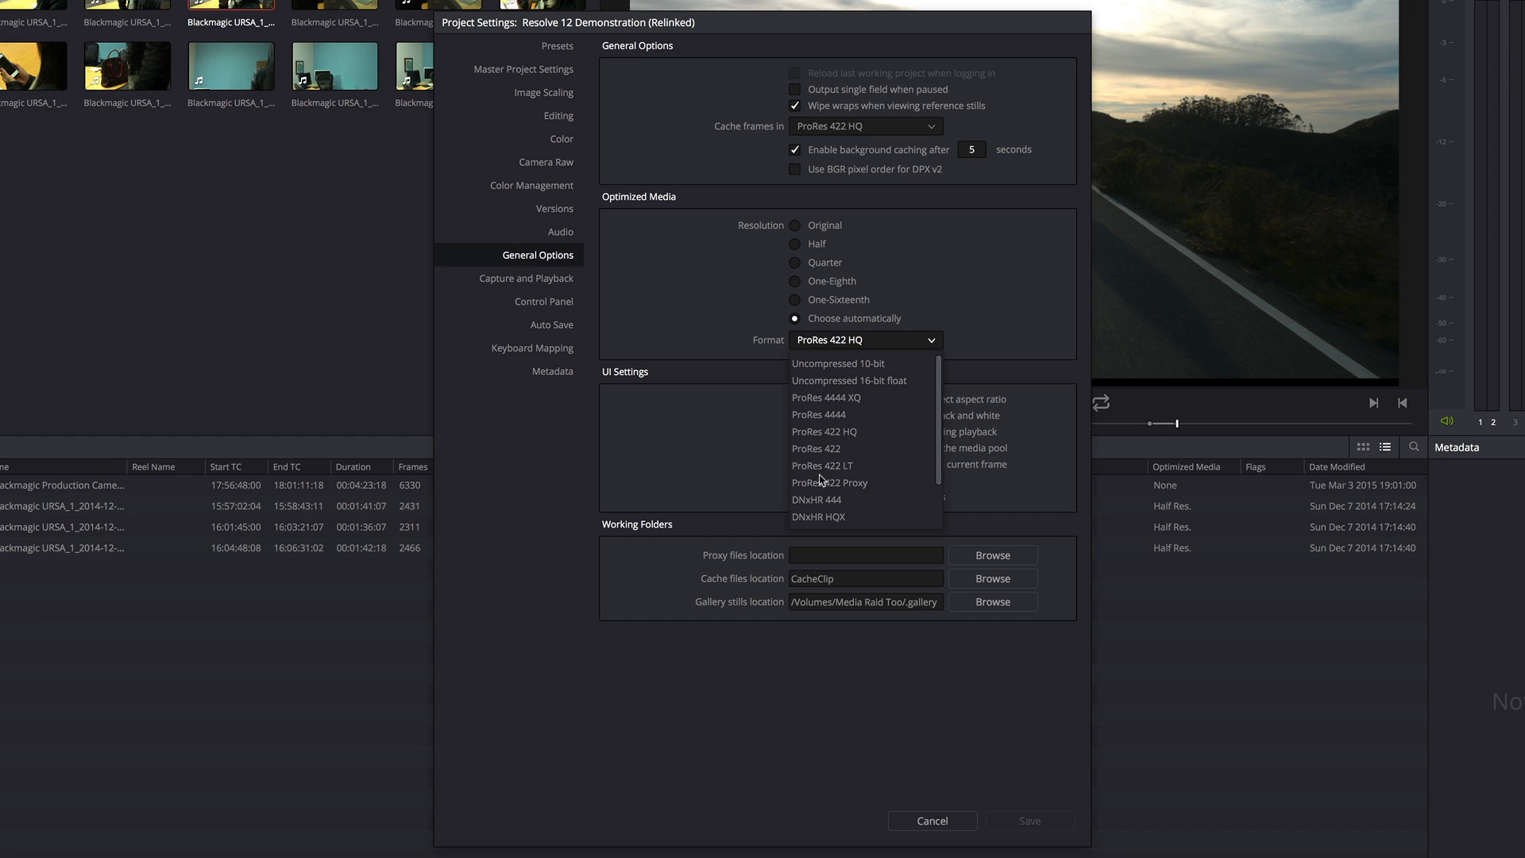
mouse_move(861, 363)
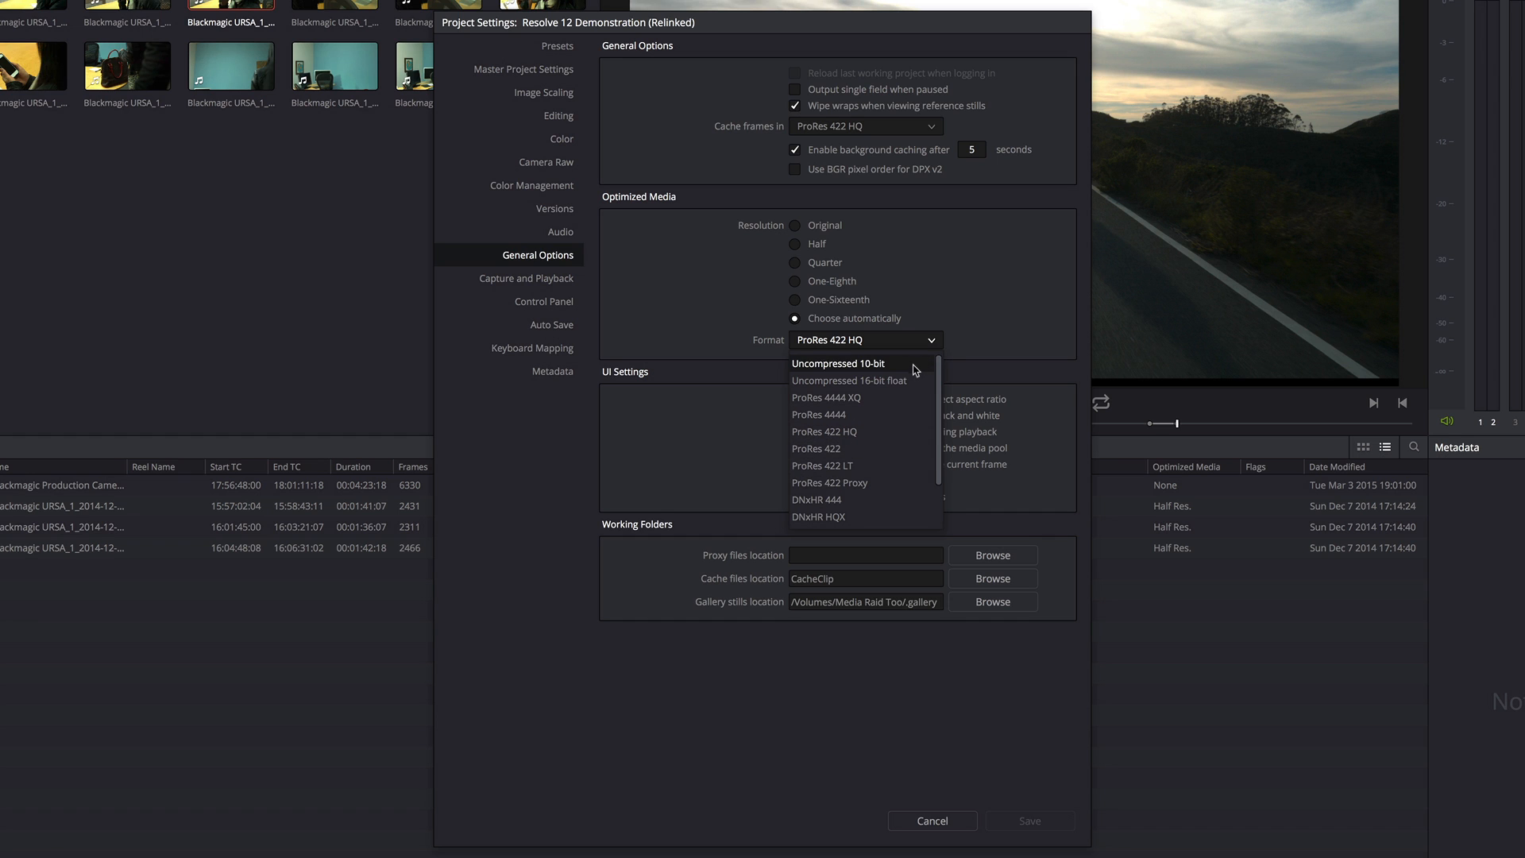
mouse_move(861, 381)
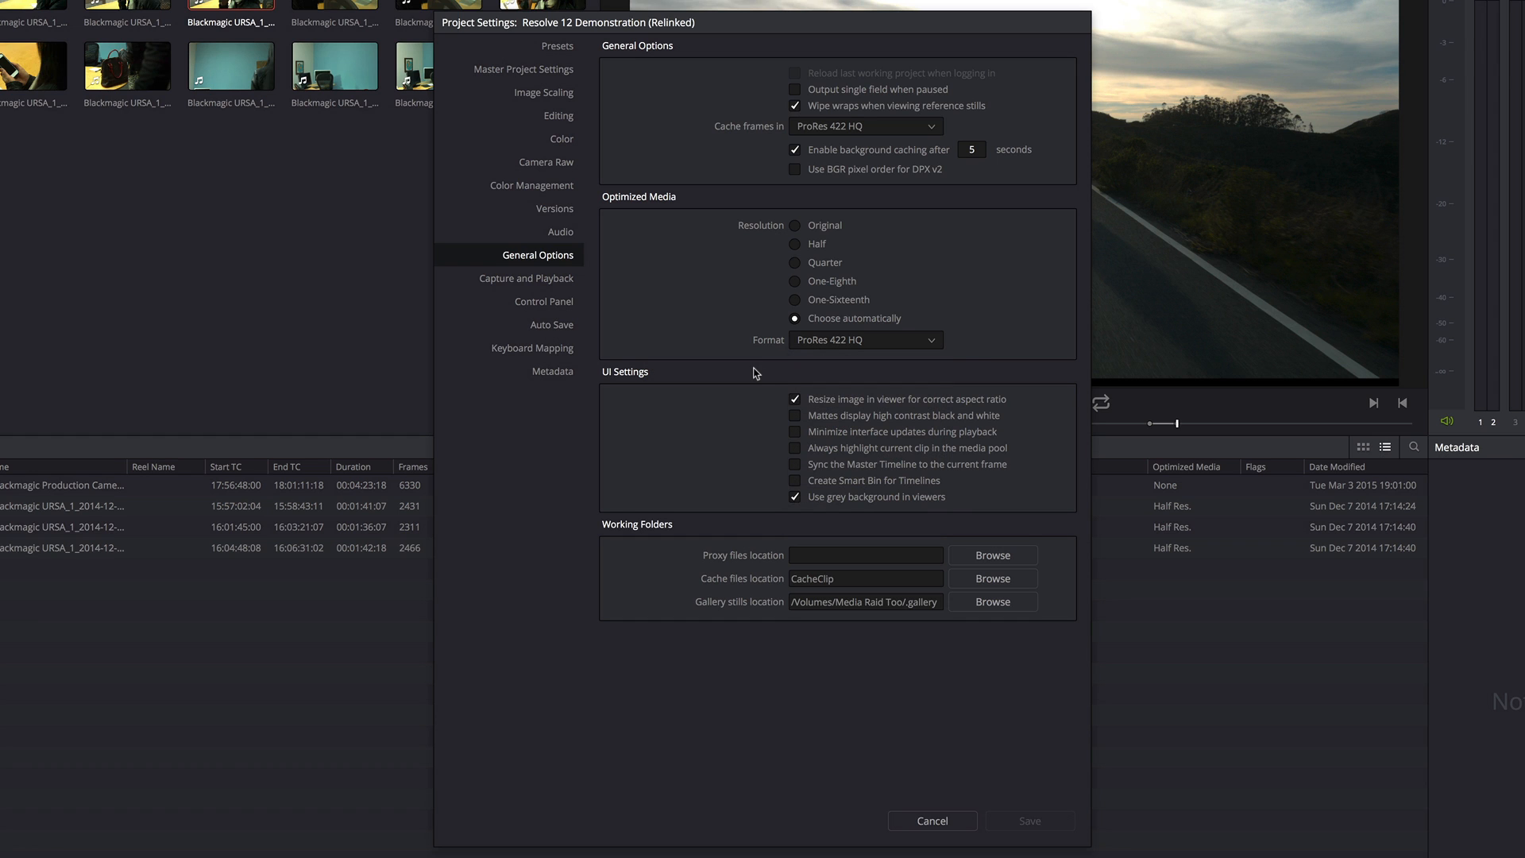
mouse_move(826, 231)
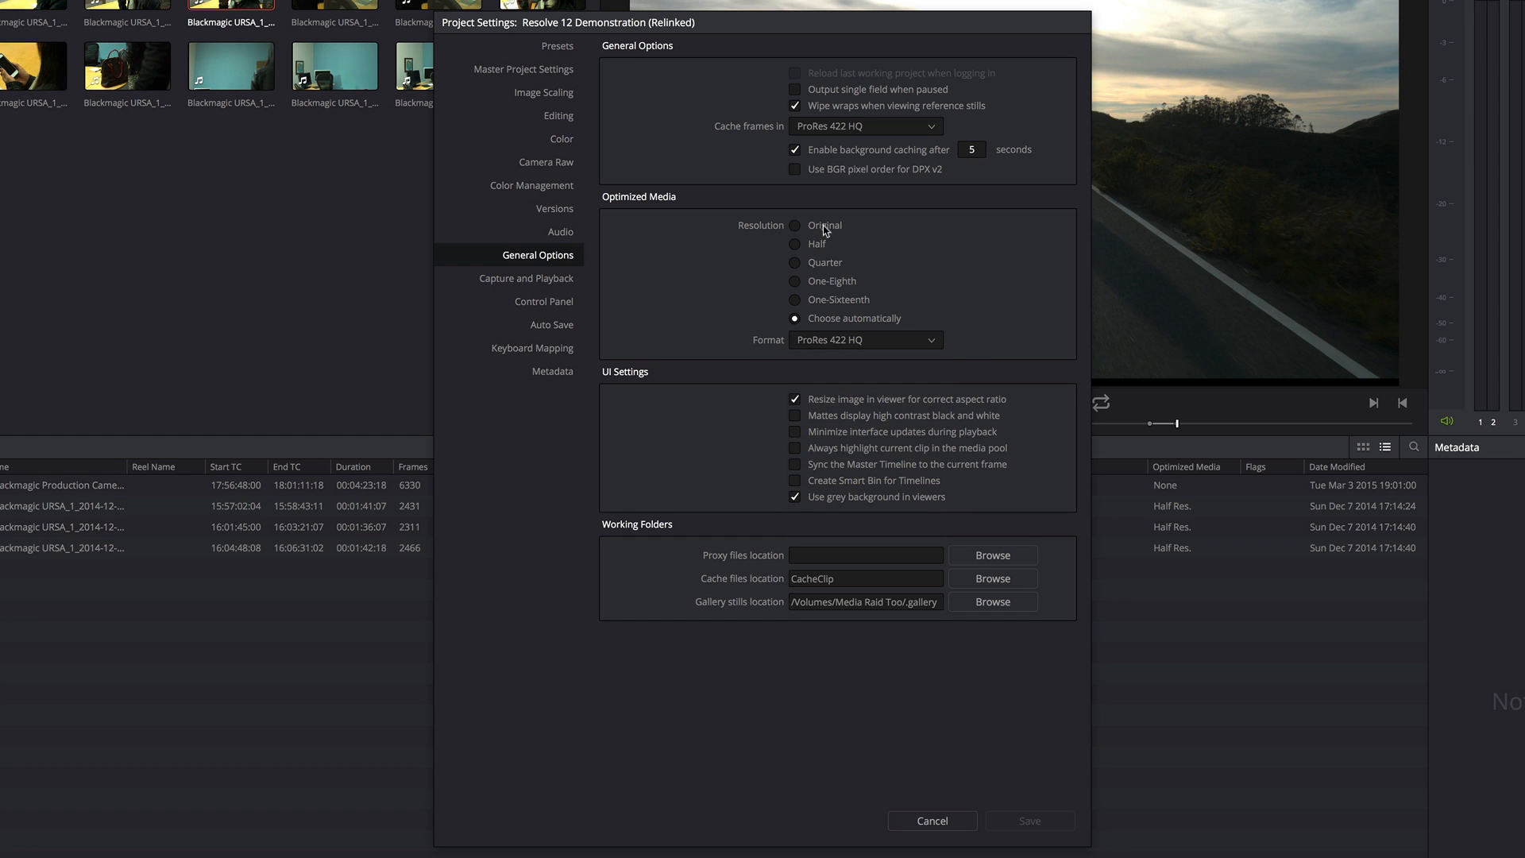
mouse_move(822, 273)
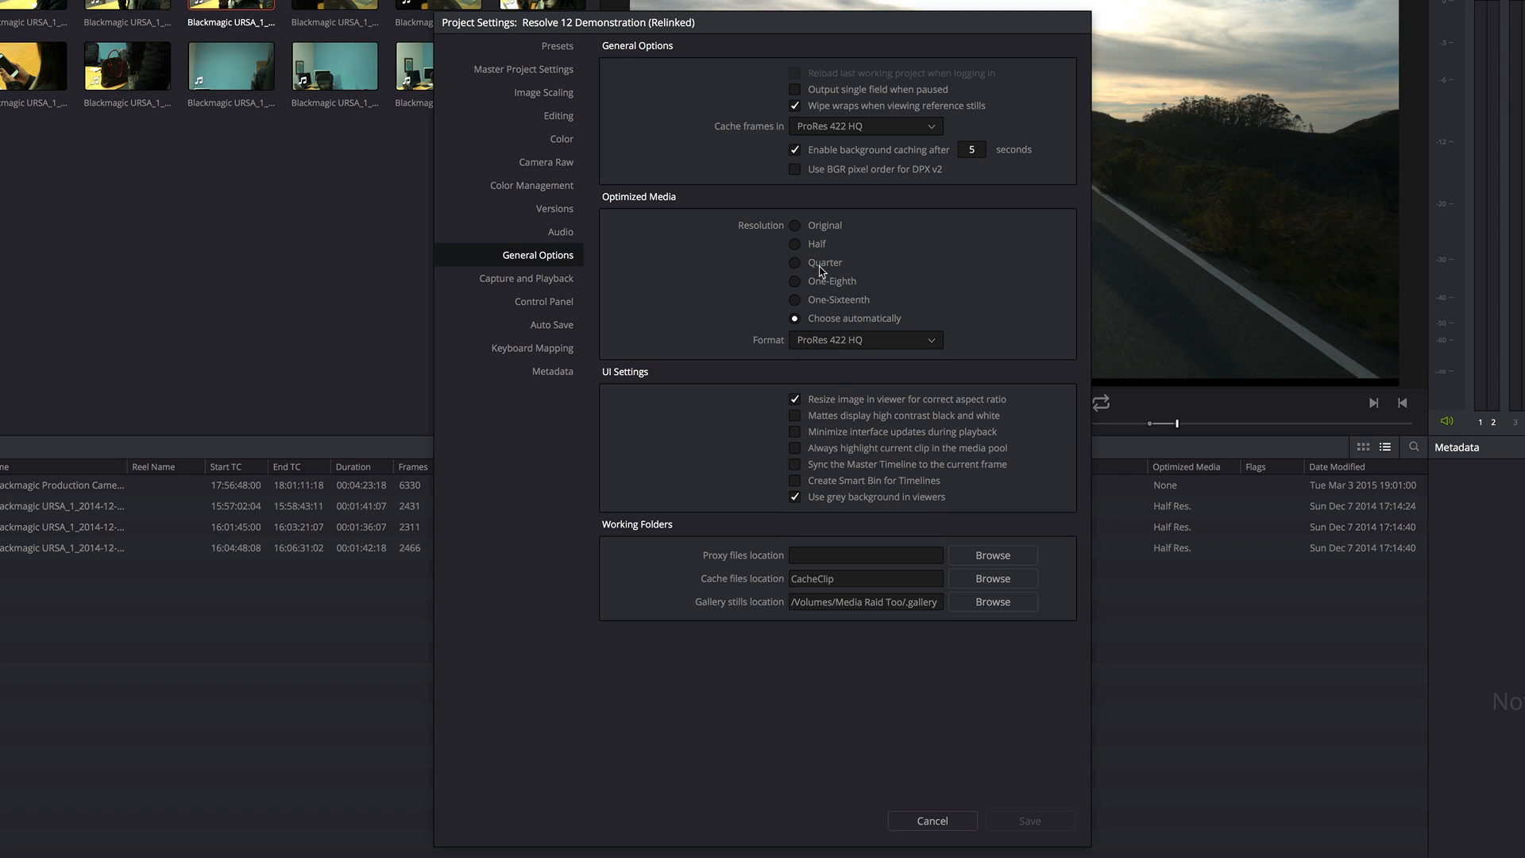
mouse_move(826, 326)
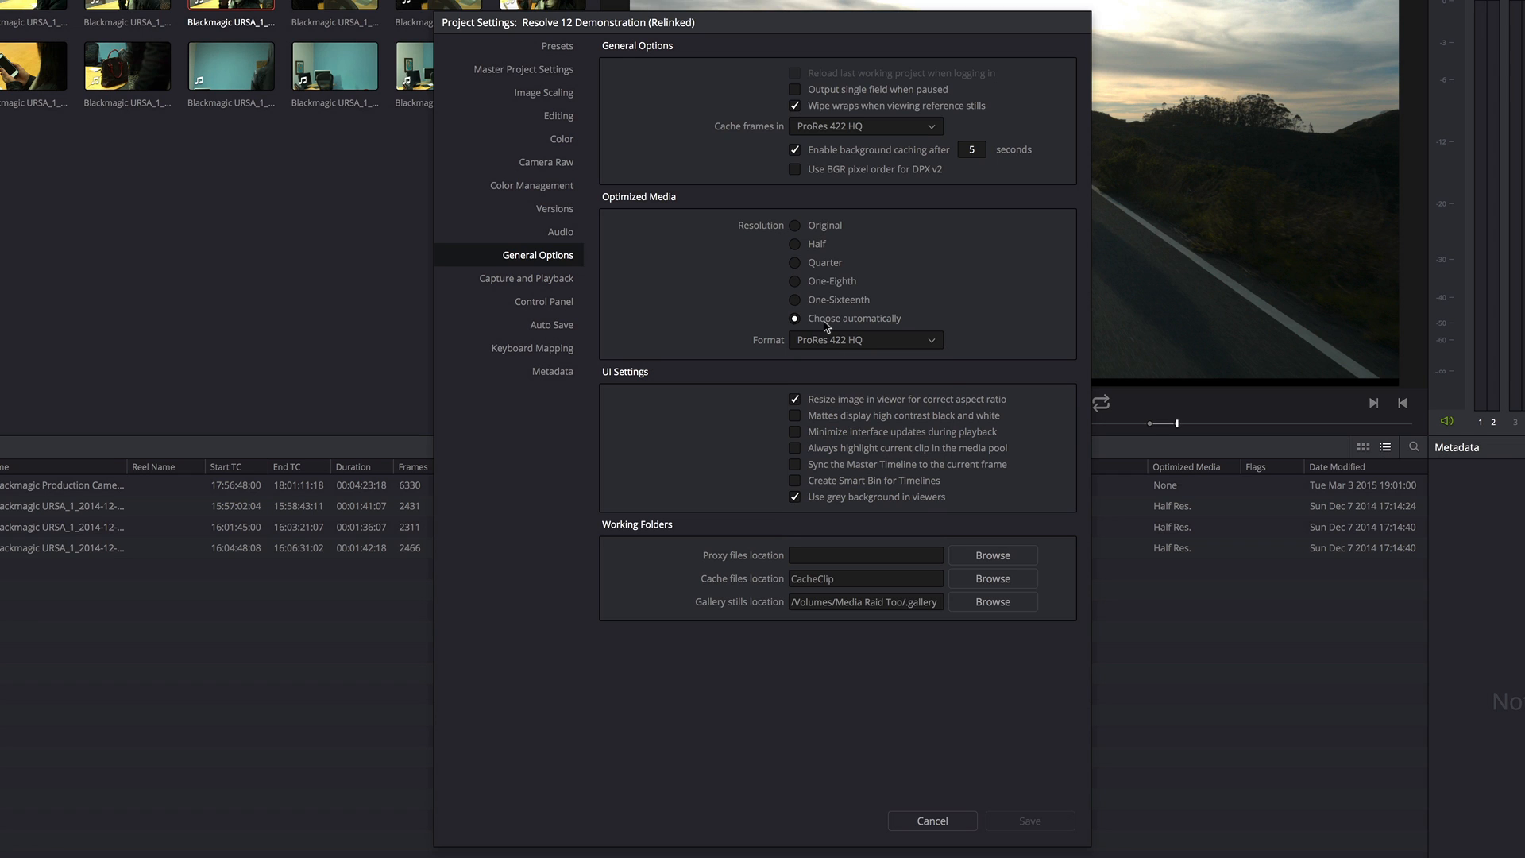
mouse_move(817, 243)
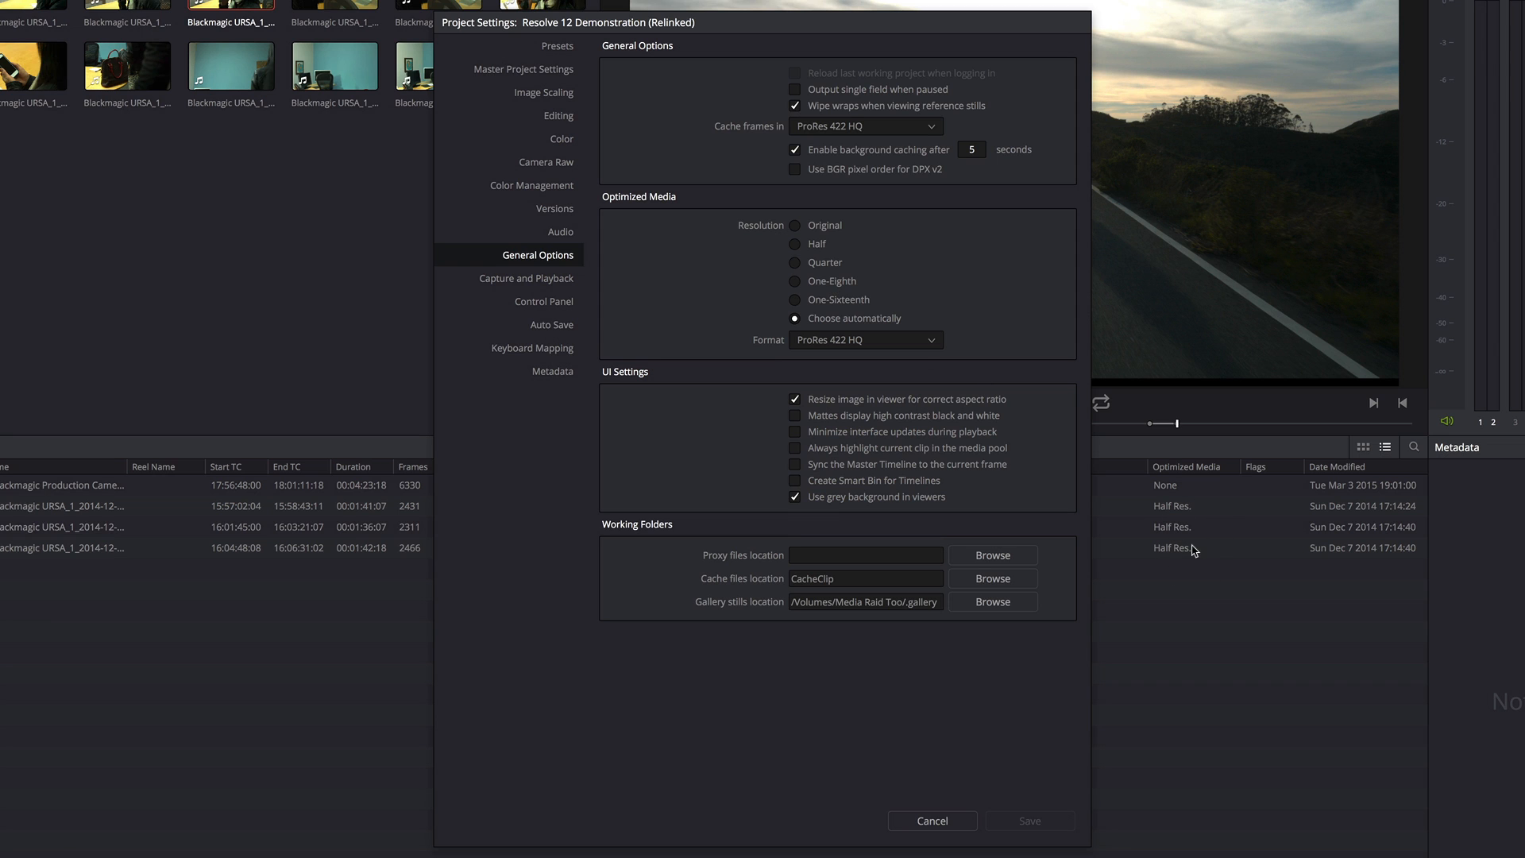
mouse_move(1188, 536)
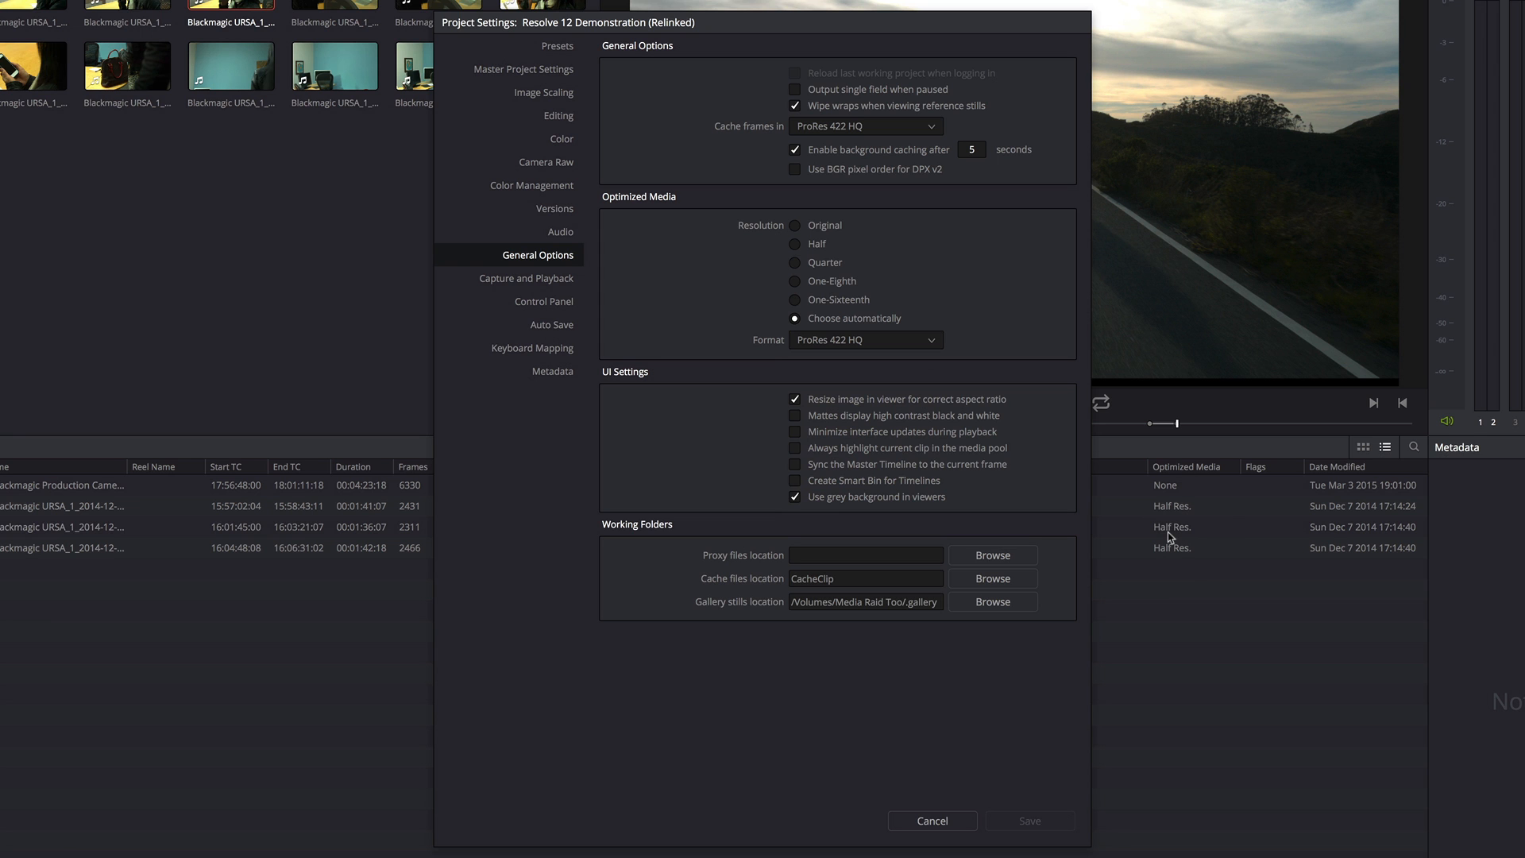
mouse_move(937, 778)
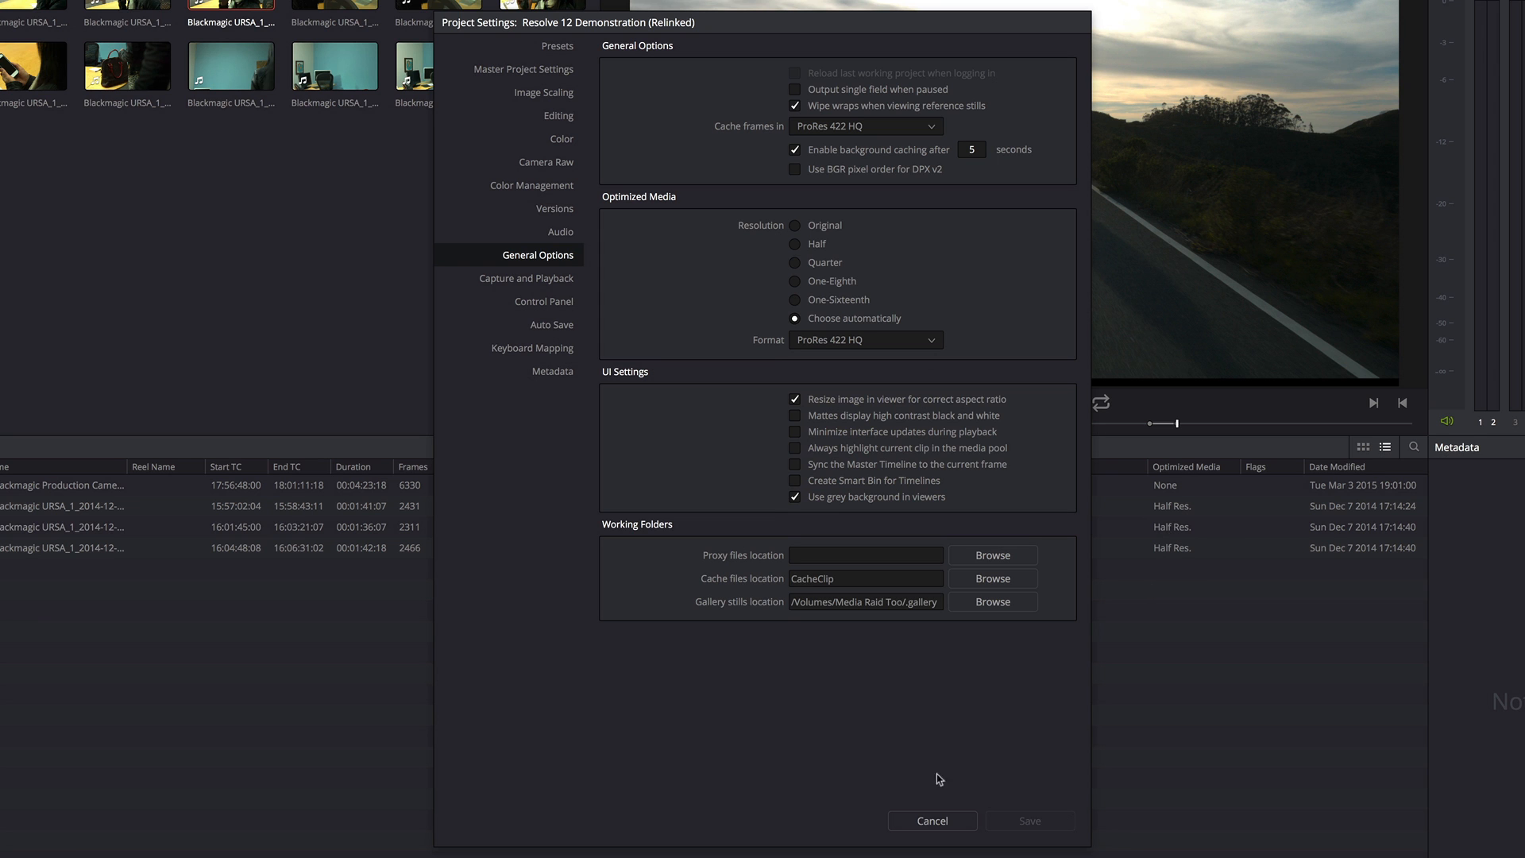
Close Project Settings with Cancel, discarding any changes
click(930, 819)
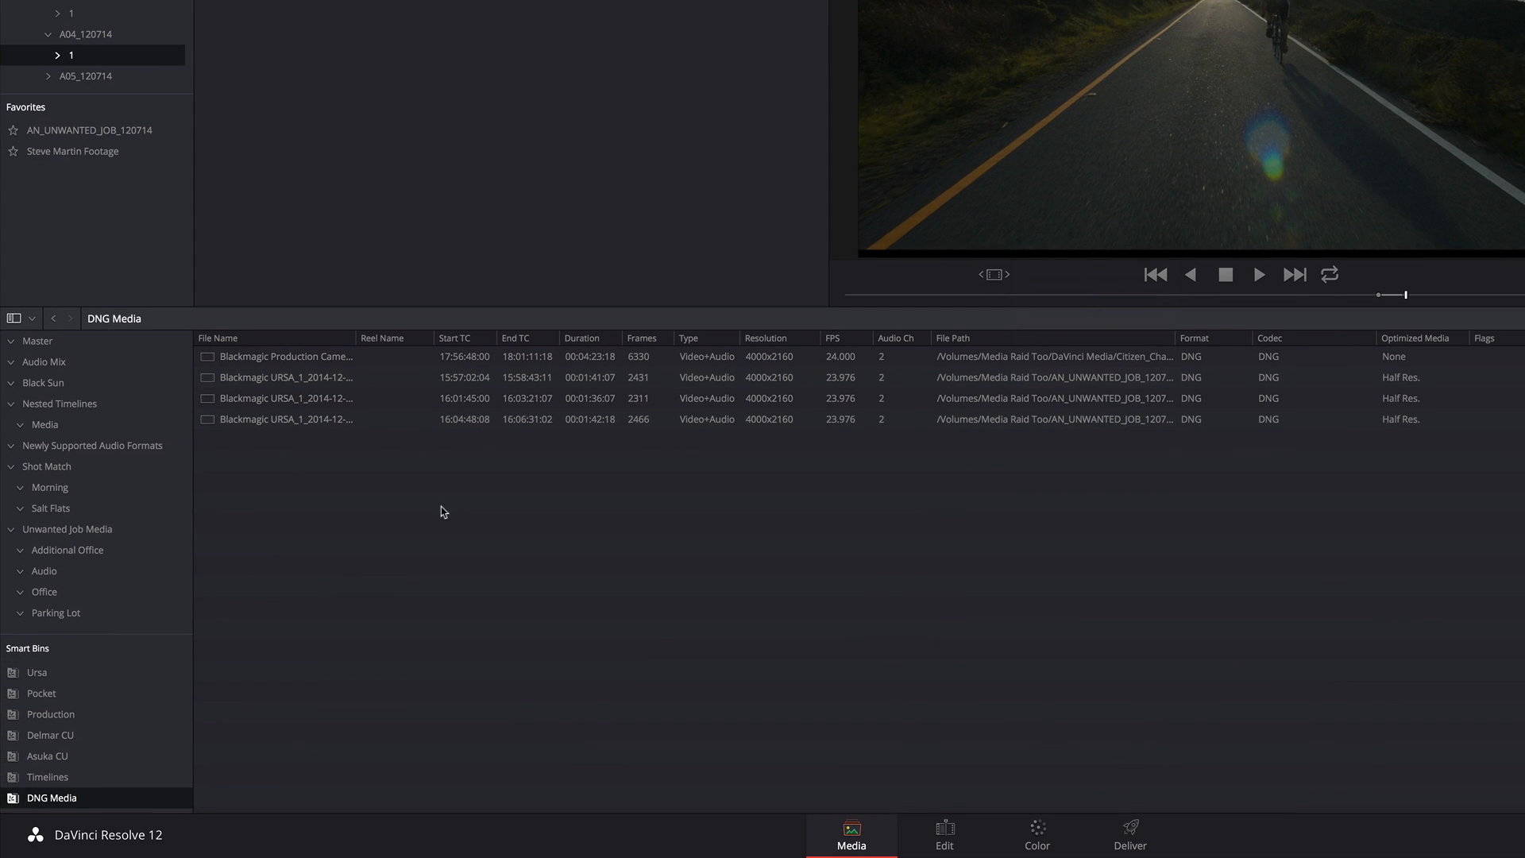
mouse_move(84, 562)
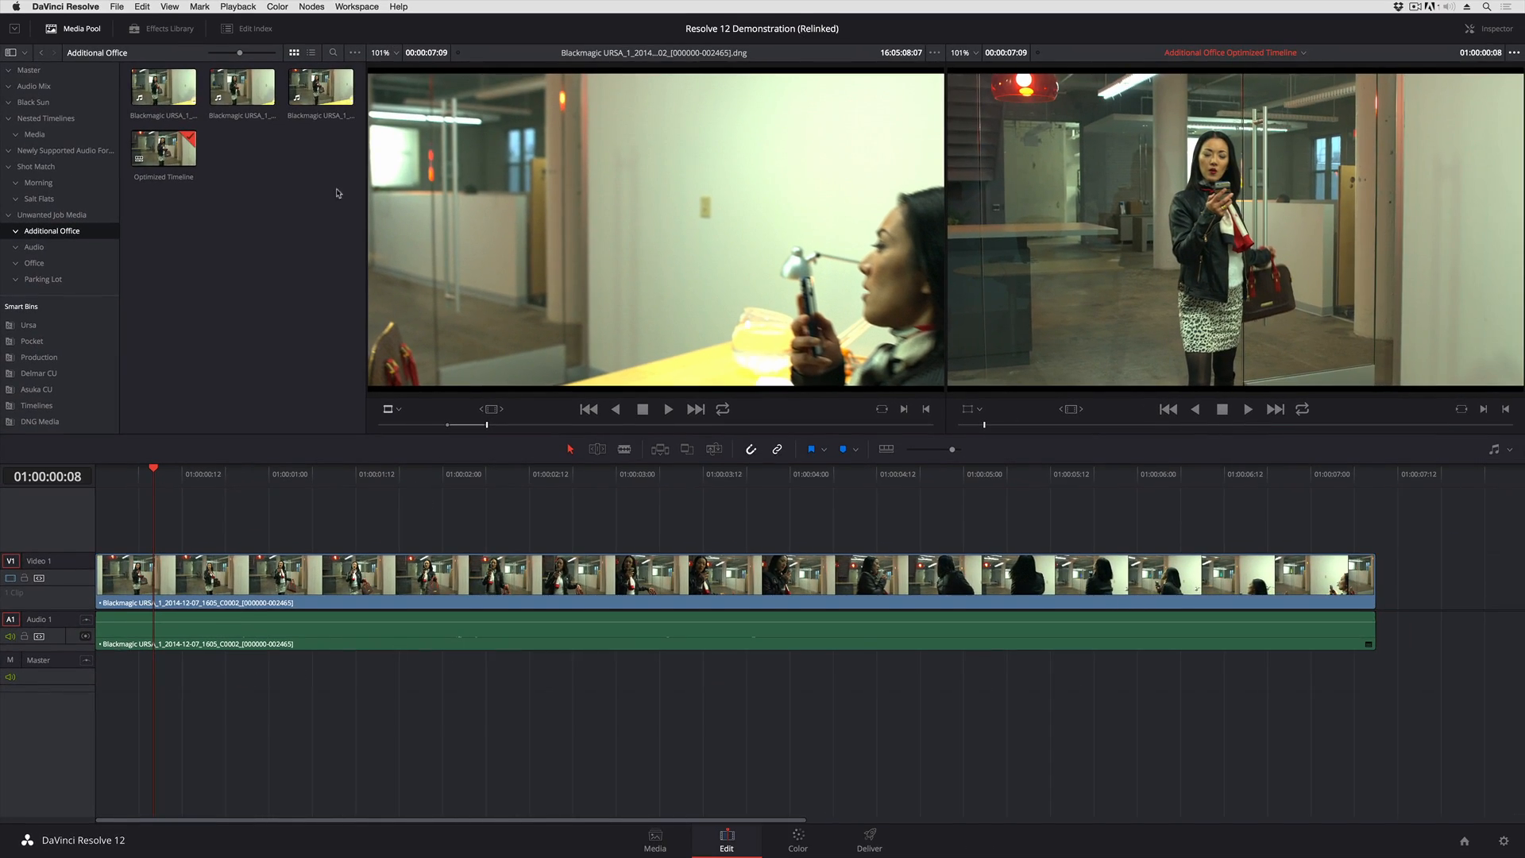
Uncheck Playback > Use Optimized Media If Available, then scrub the timeline and source clip
click(357, 11)
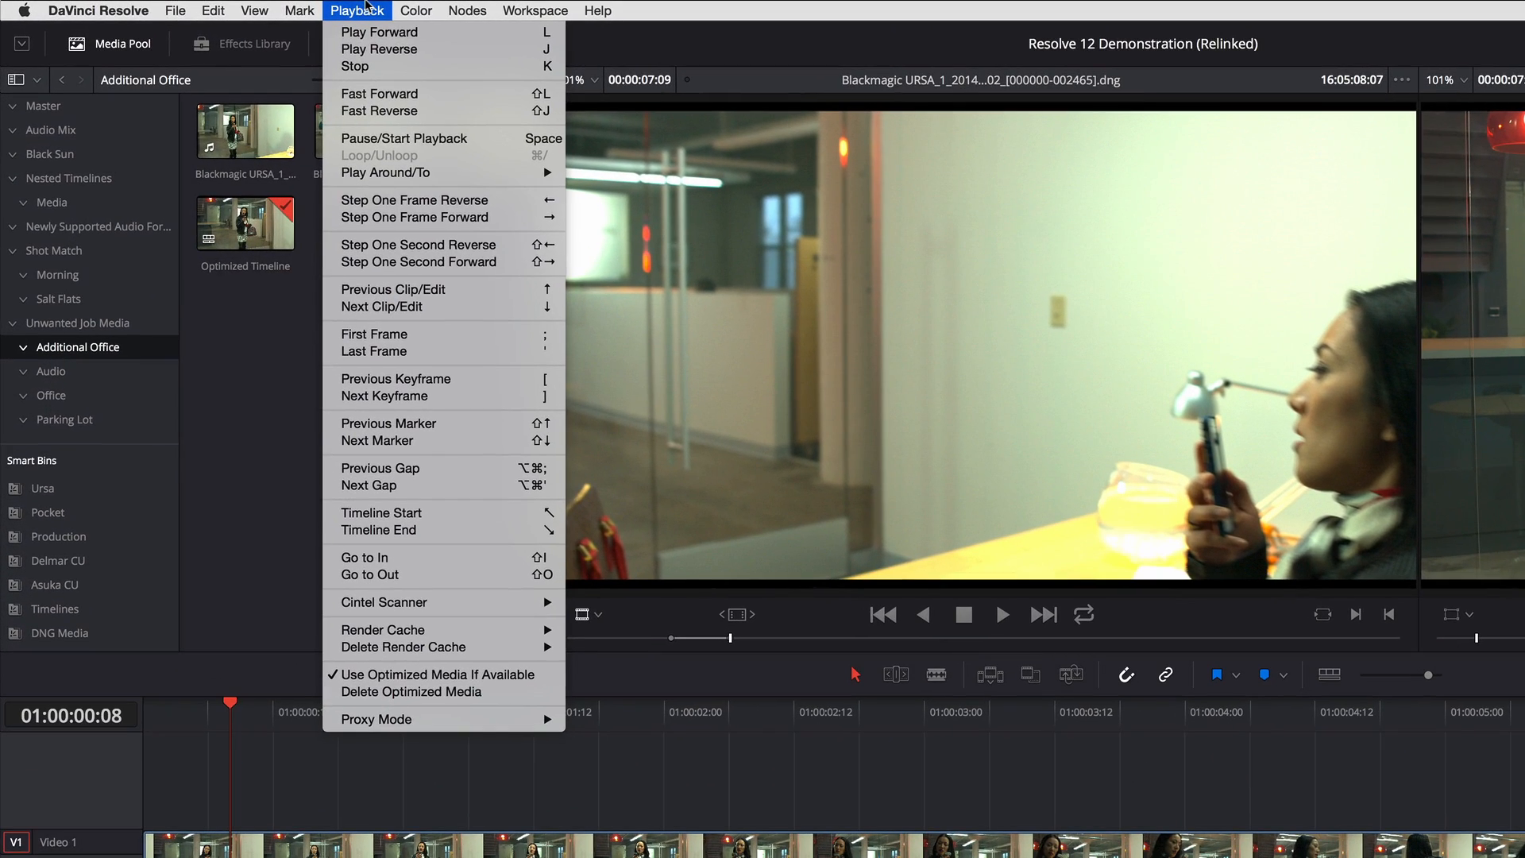
mouse_move(434, 675)
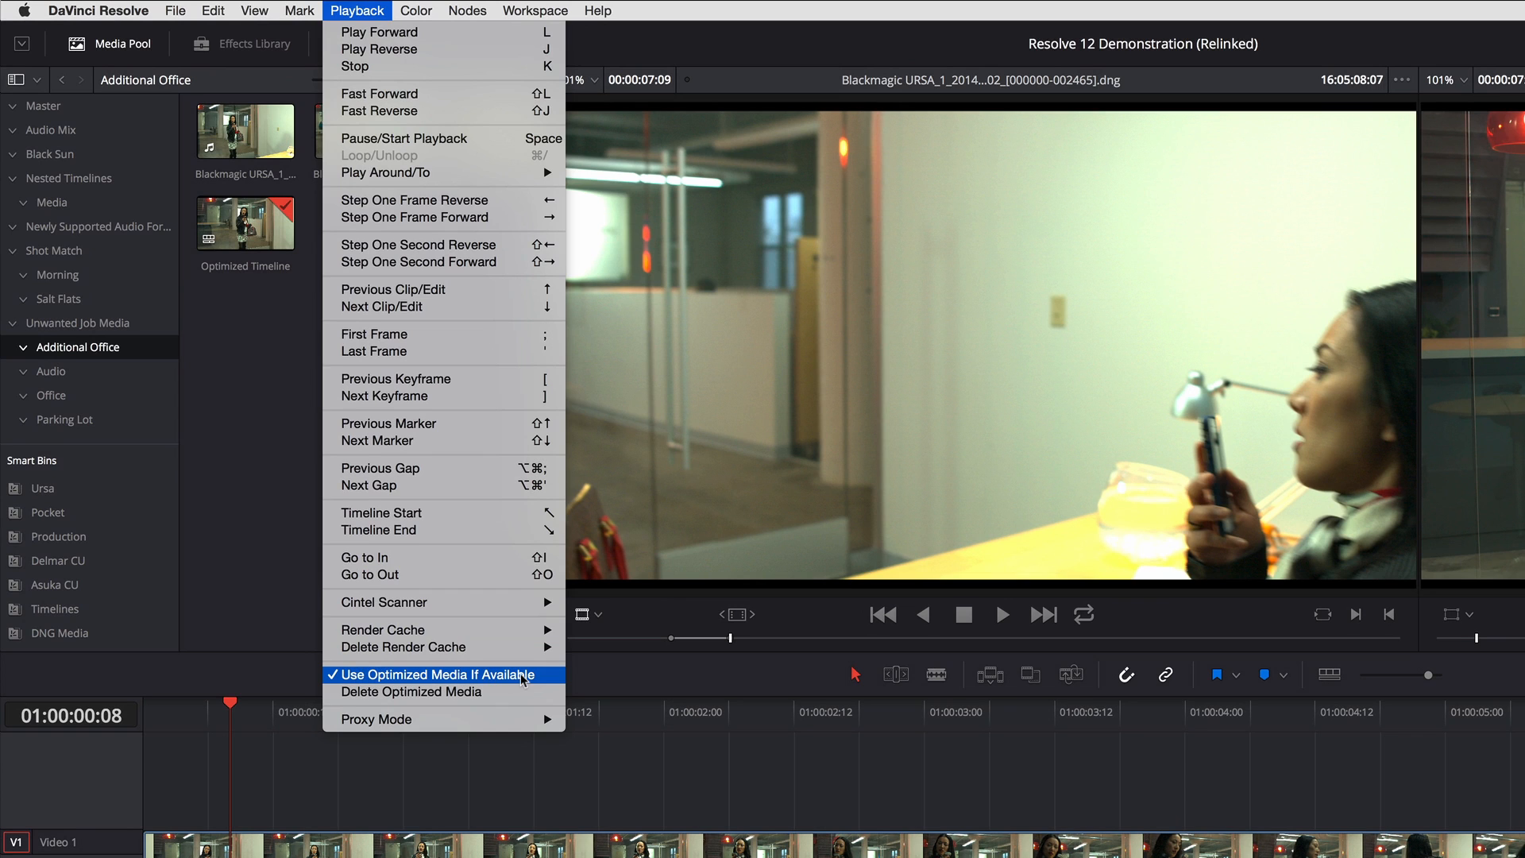
click(434, 675)
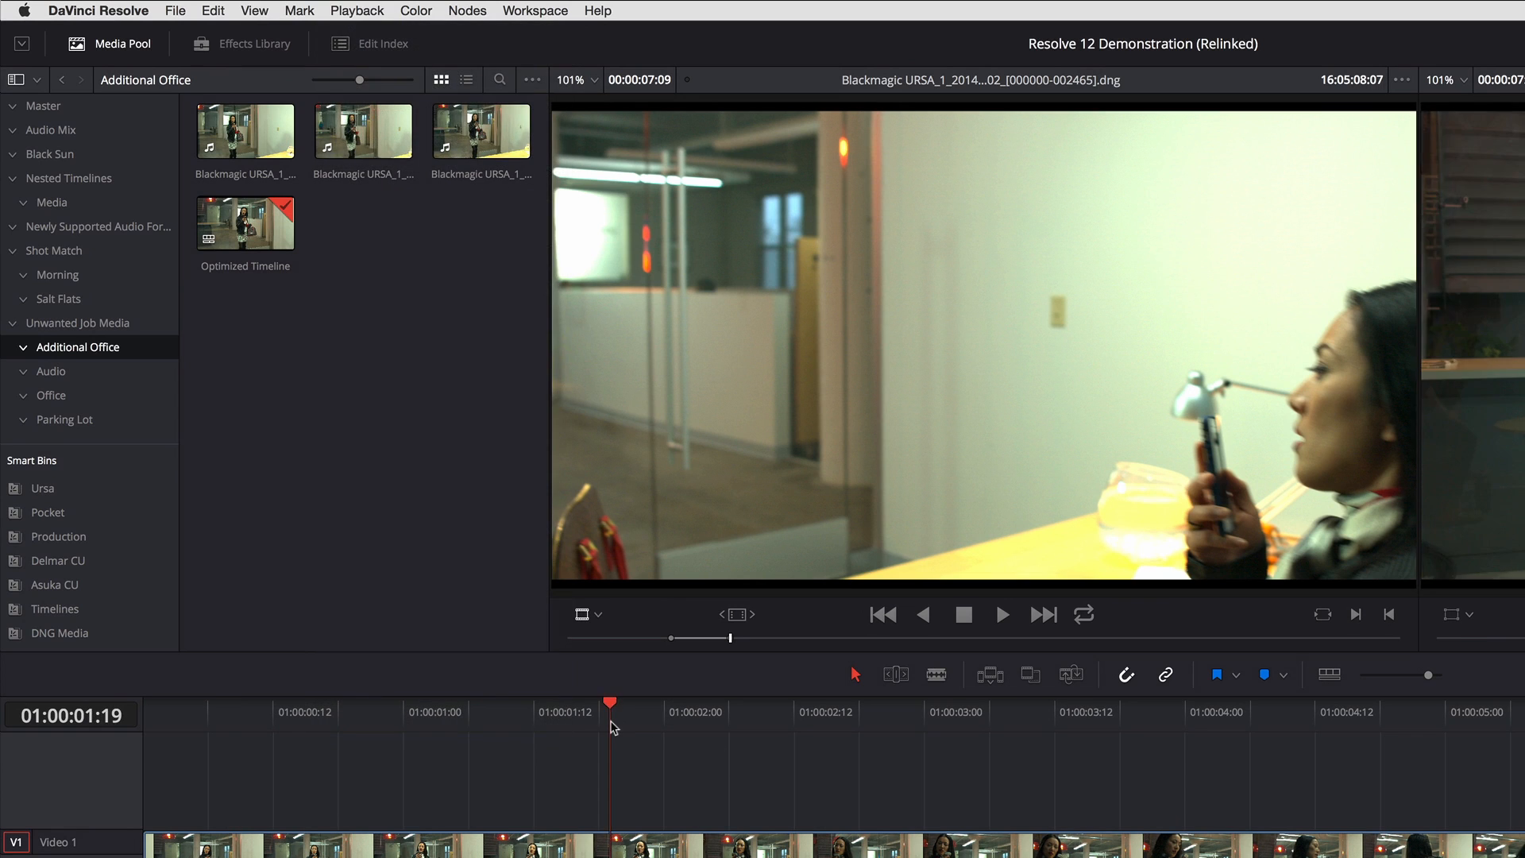
click(363, 130)
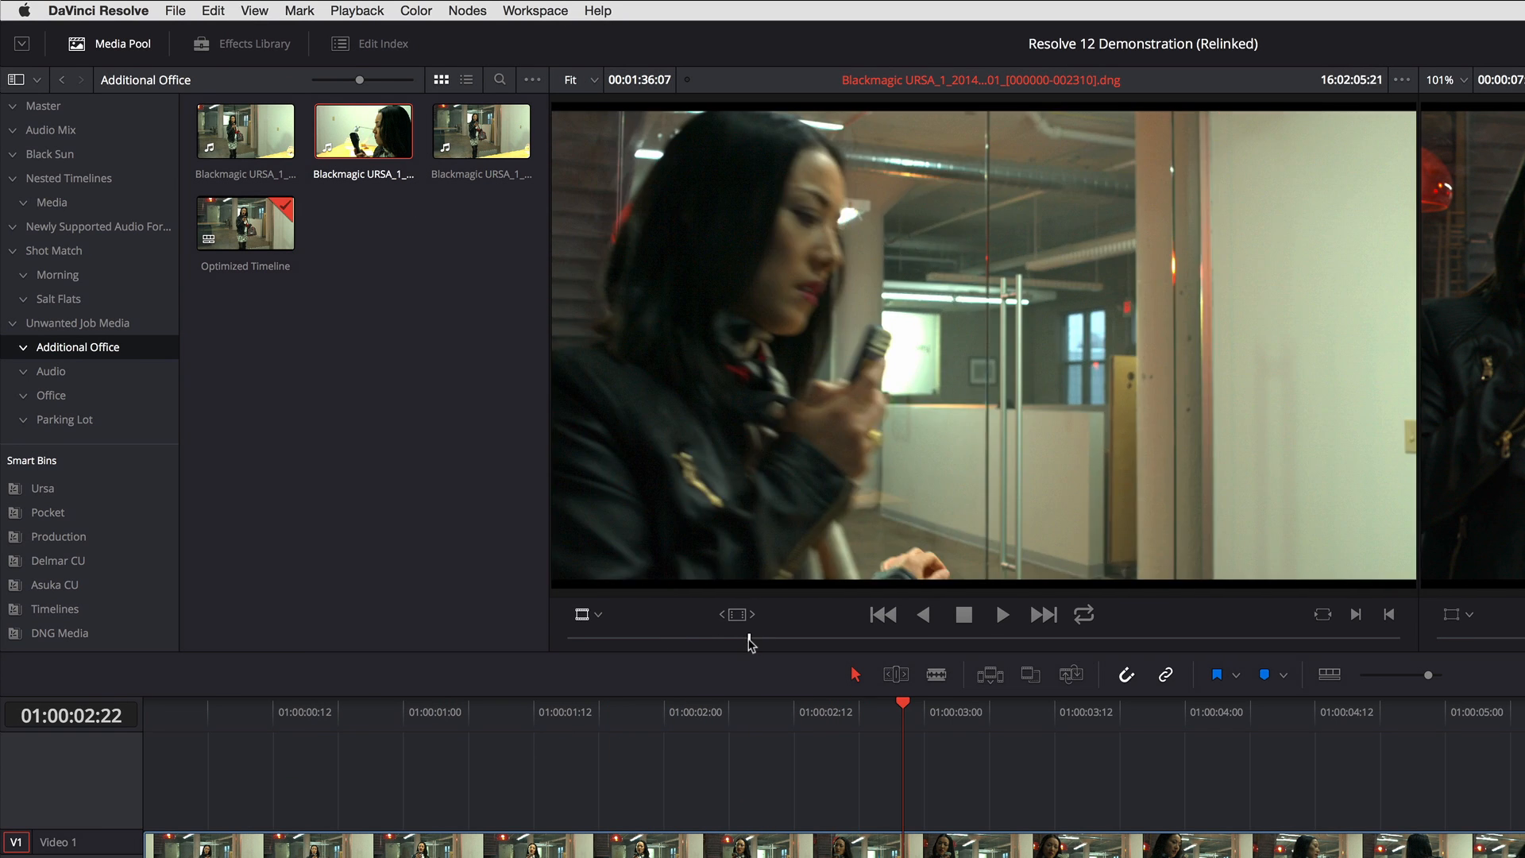
click(1001, 615)
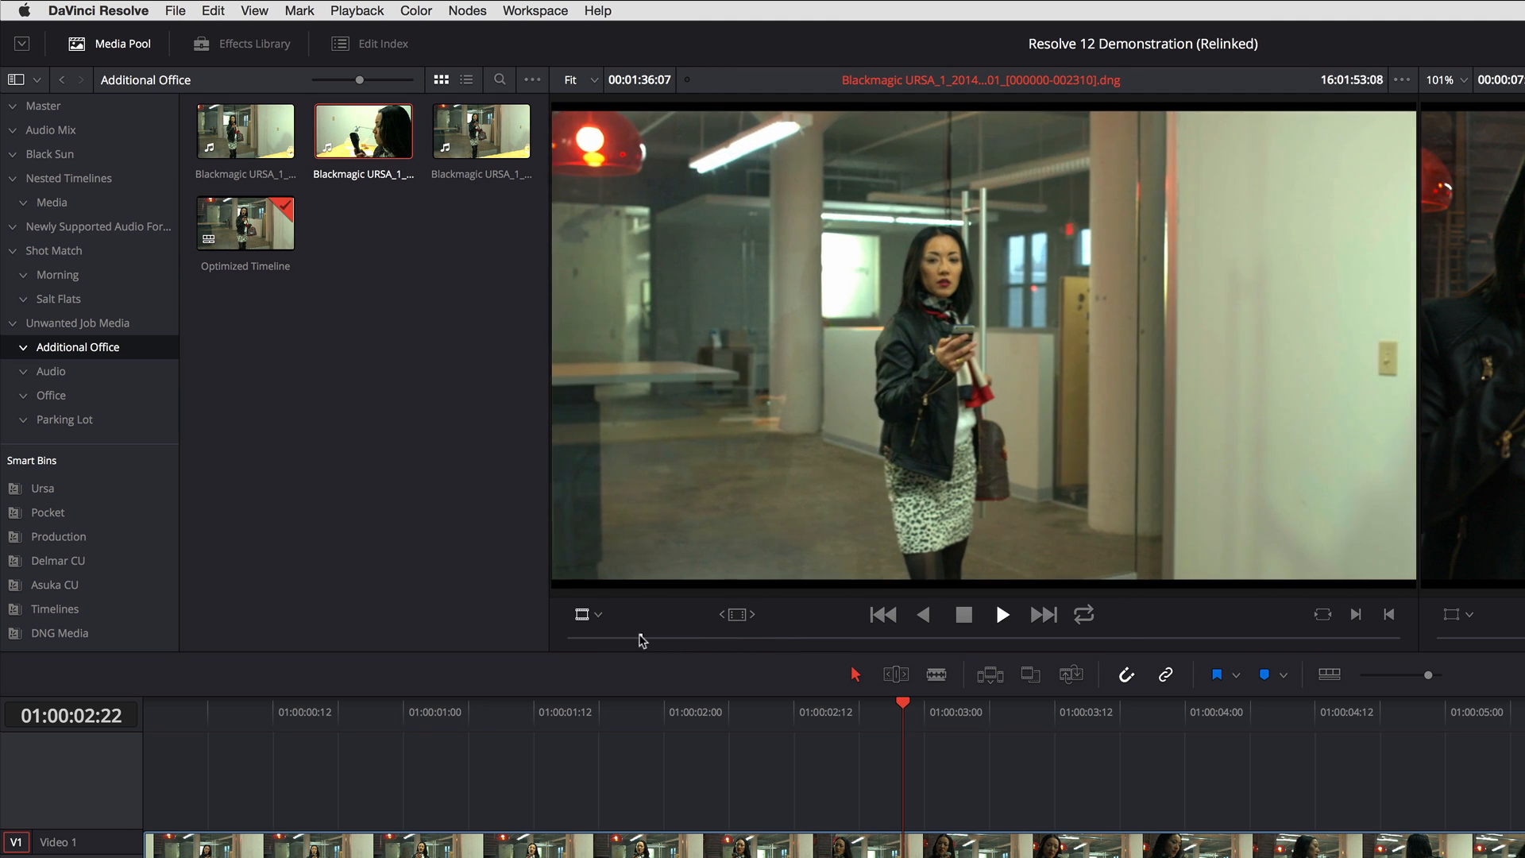
click(1001, 614)
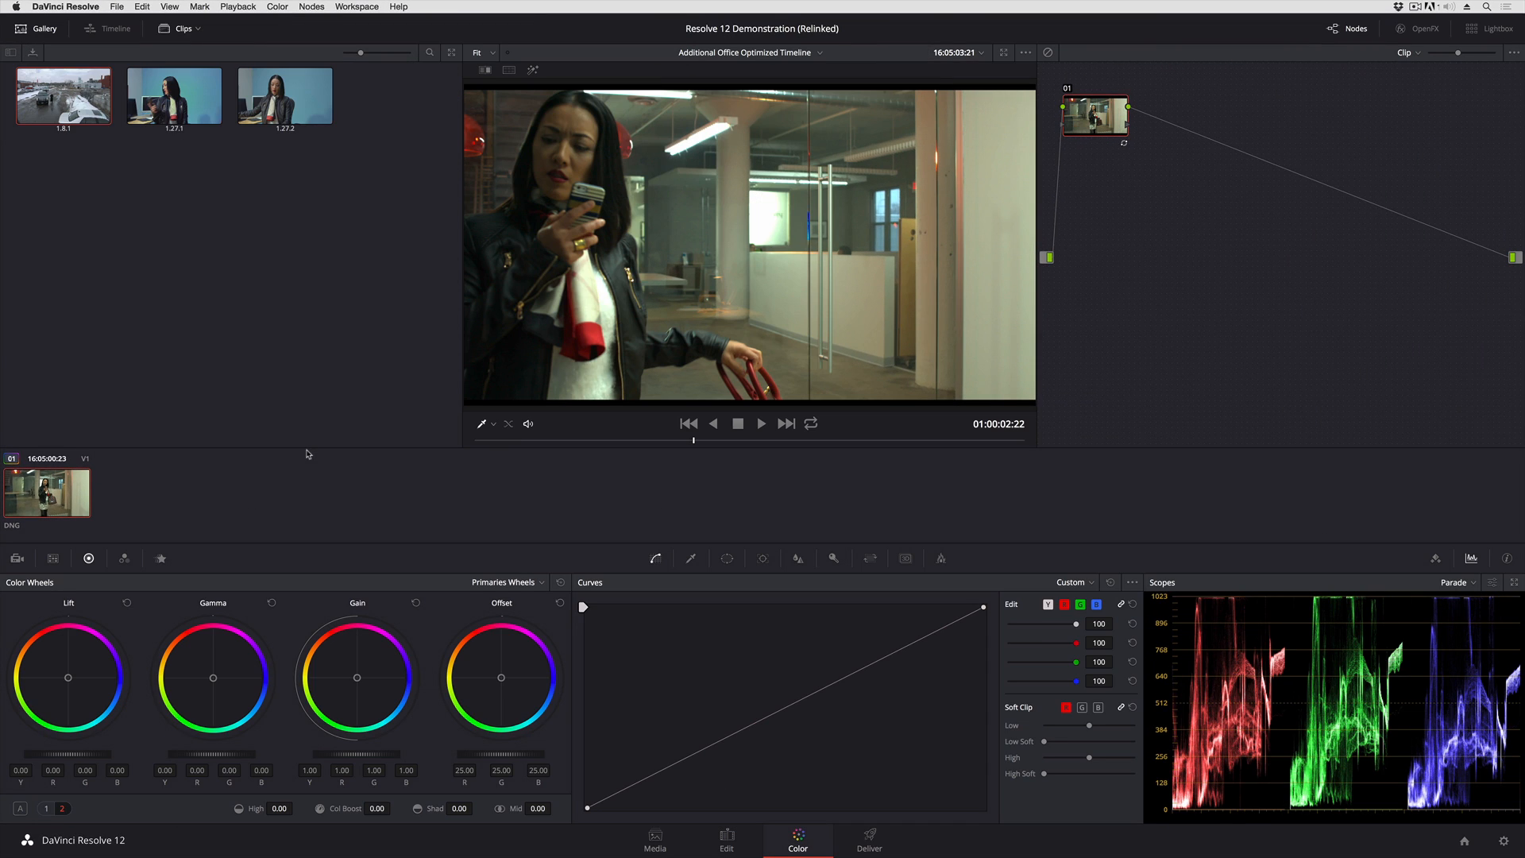
mouse_move(316, 478)
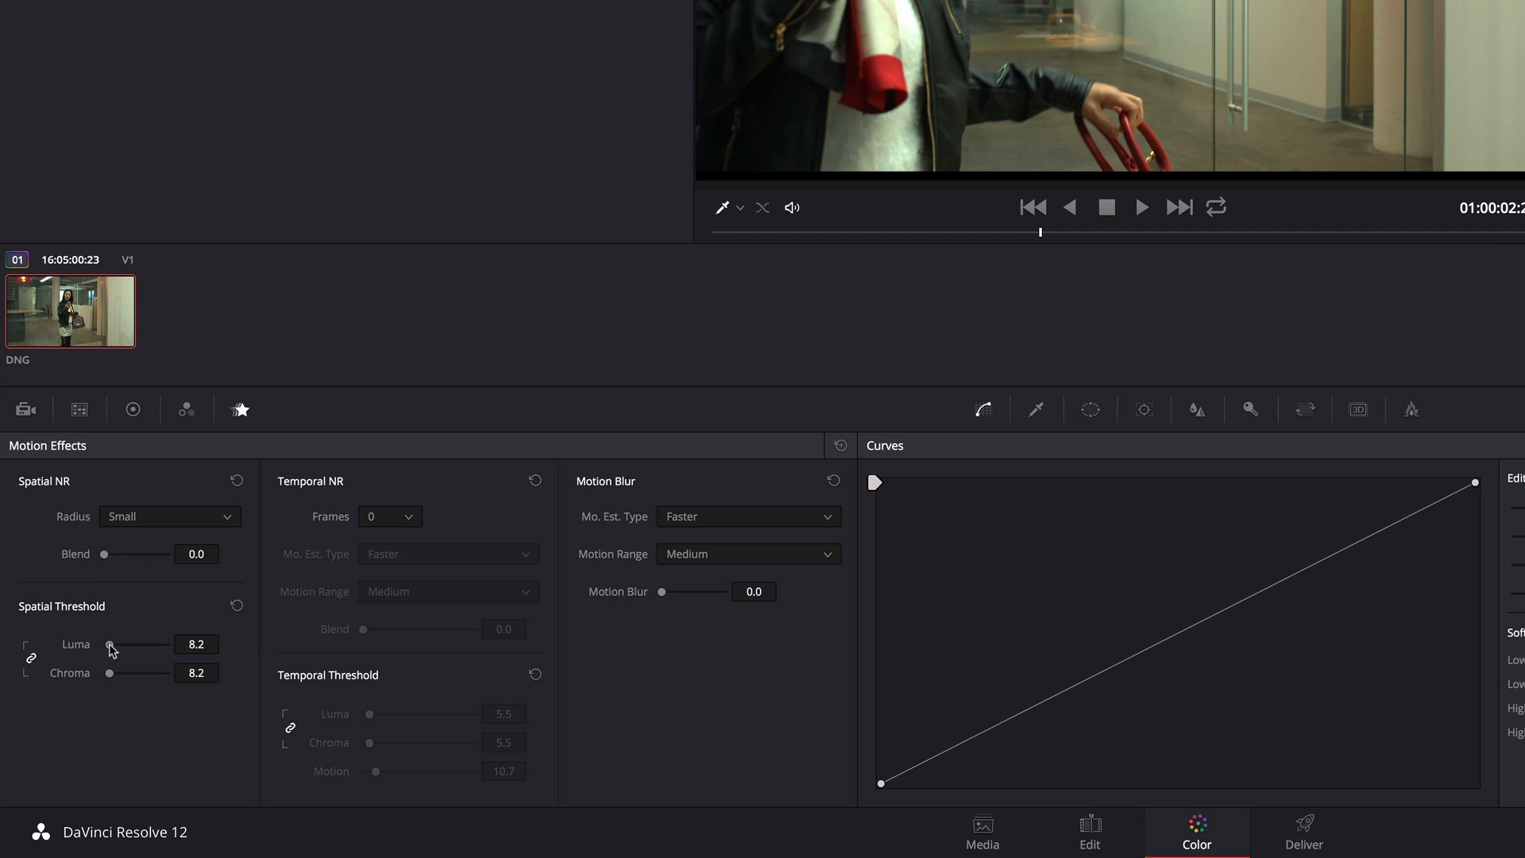
Drag the Spatial Threshold Luma slider in the Motion Effects palette
drag(109, 644, 147, 644)
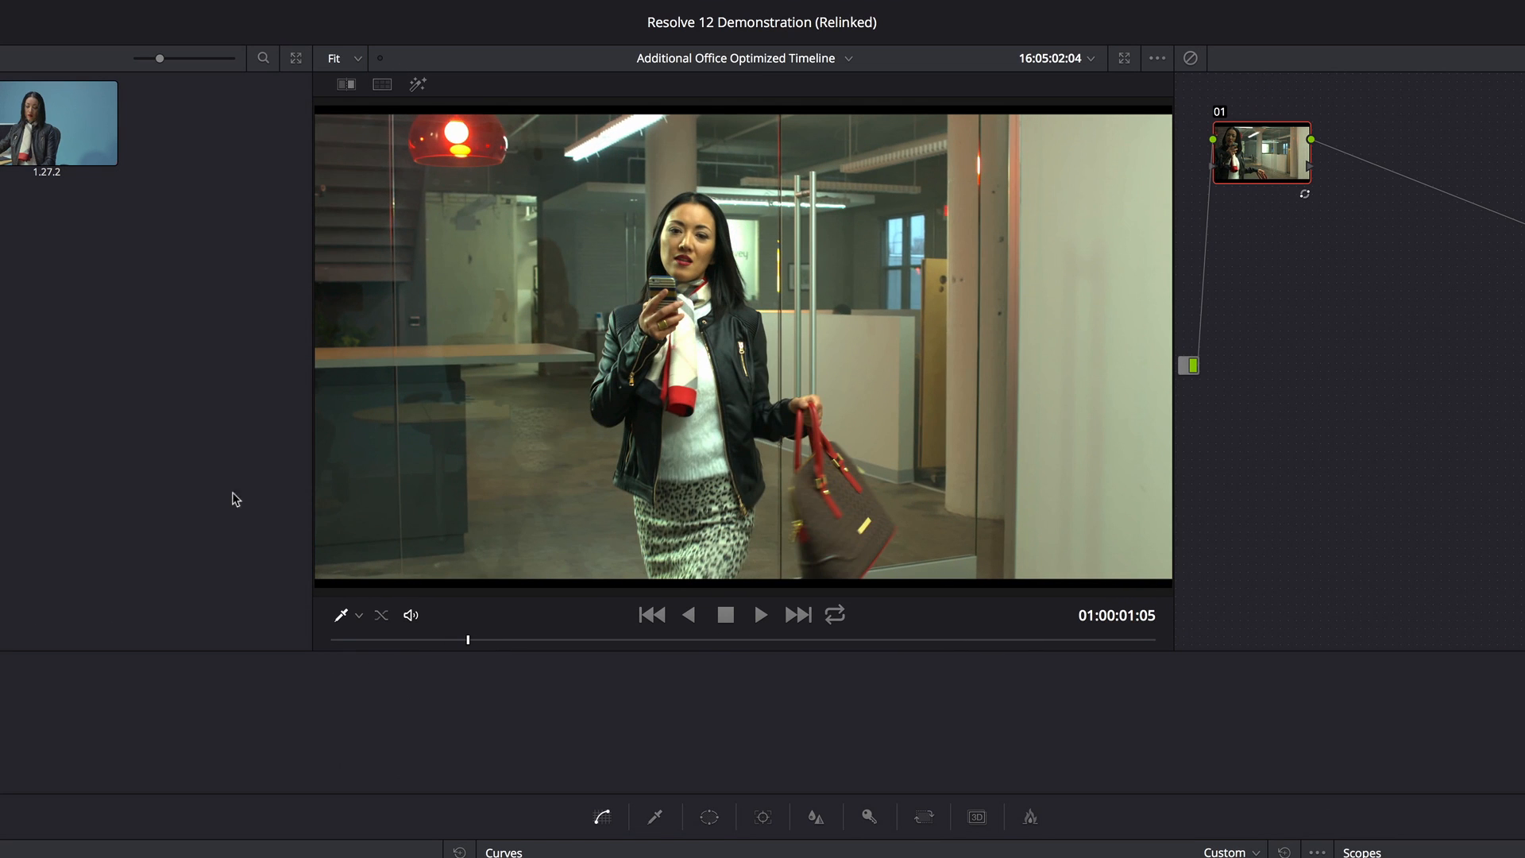
Play the office walking clip in the Color page viewer to check frame rate
click(356, 9)
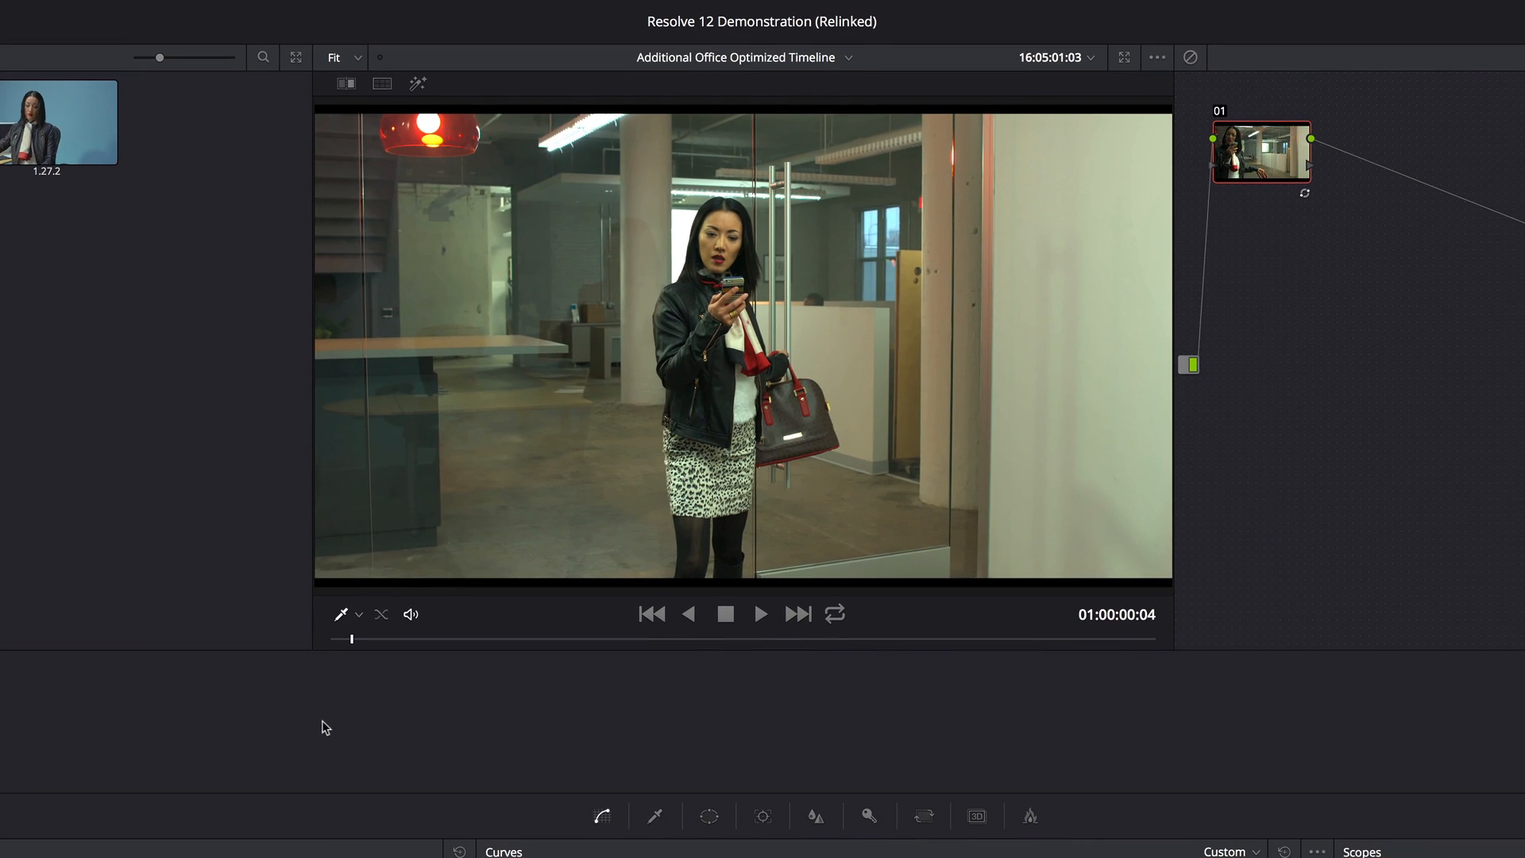
mouse_move(320, 722)
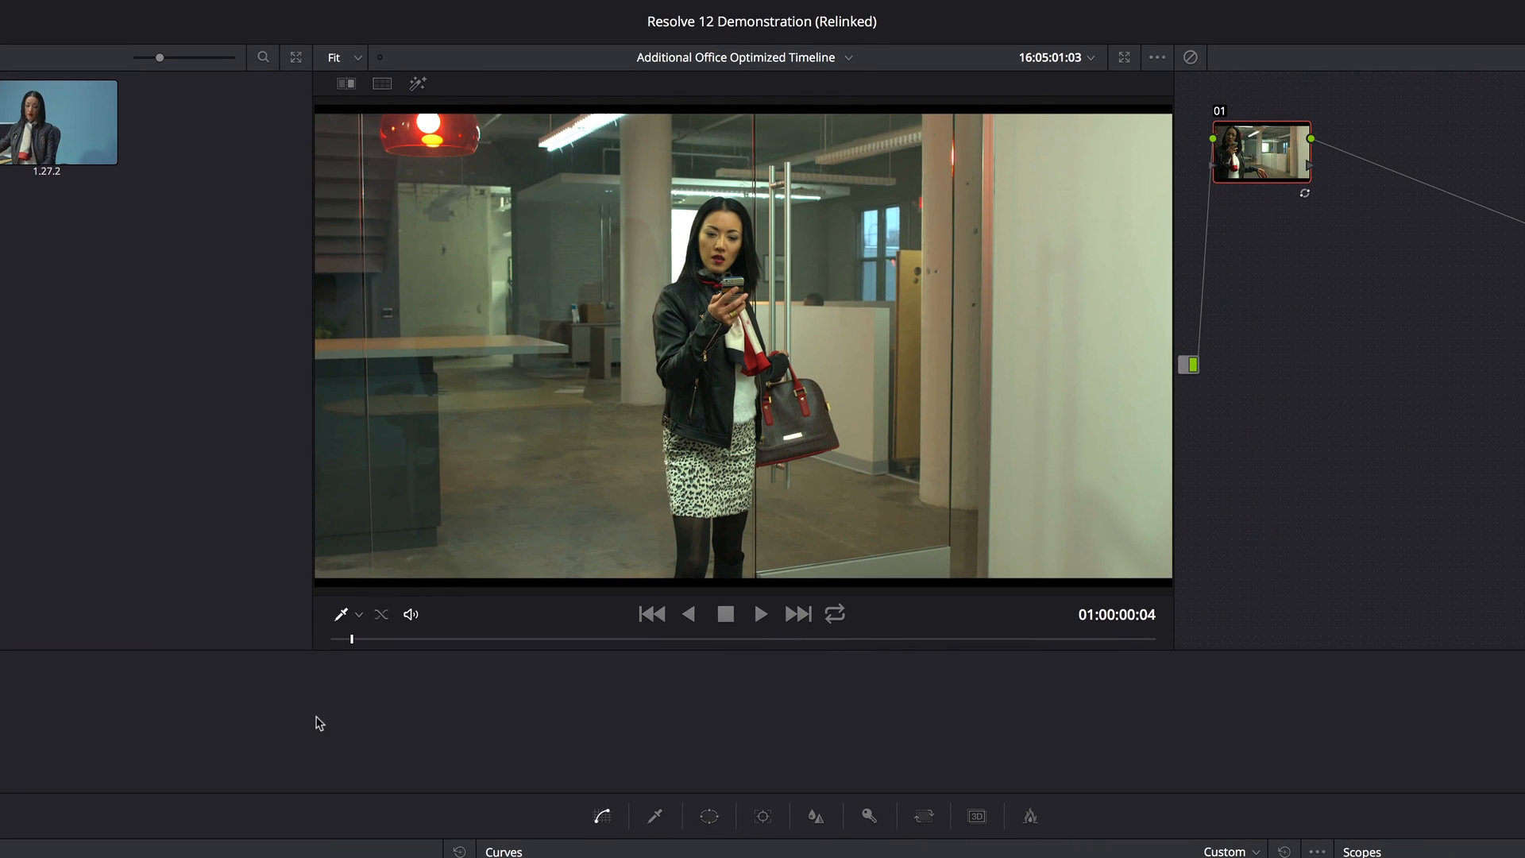
click(761, 614)
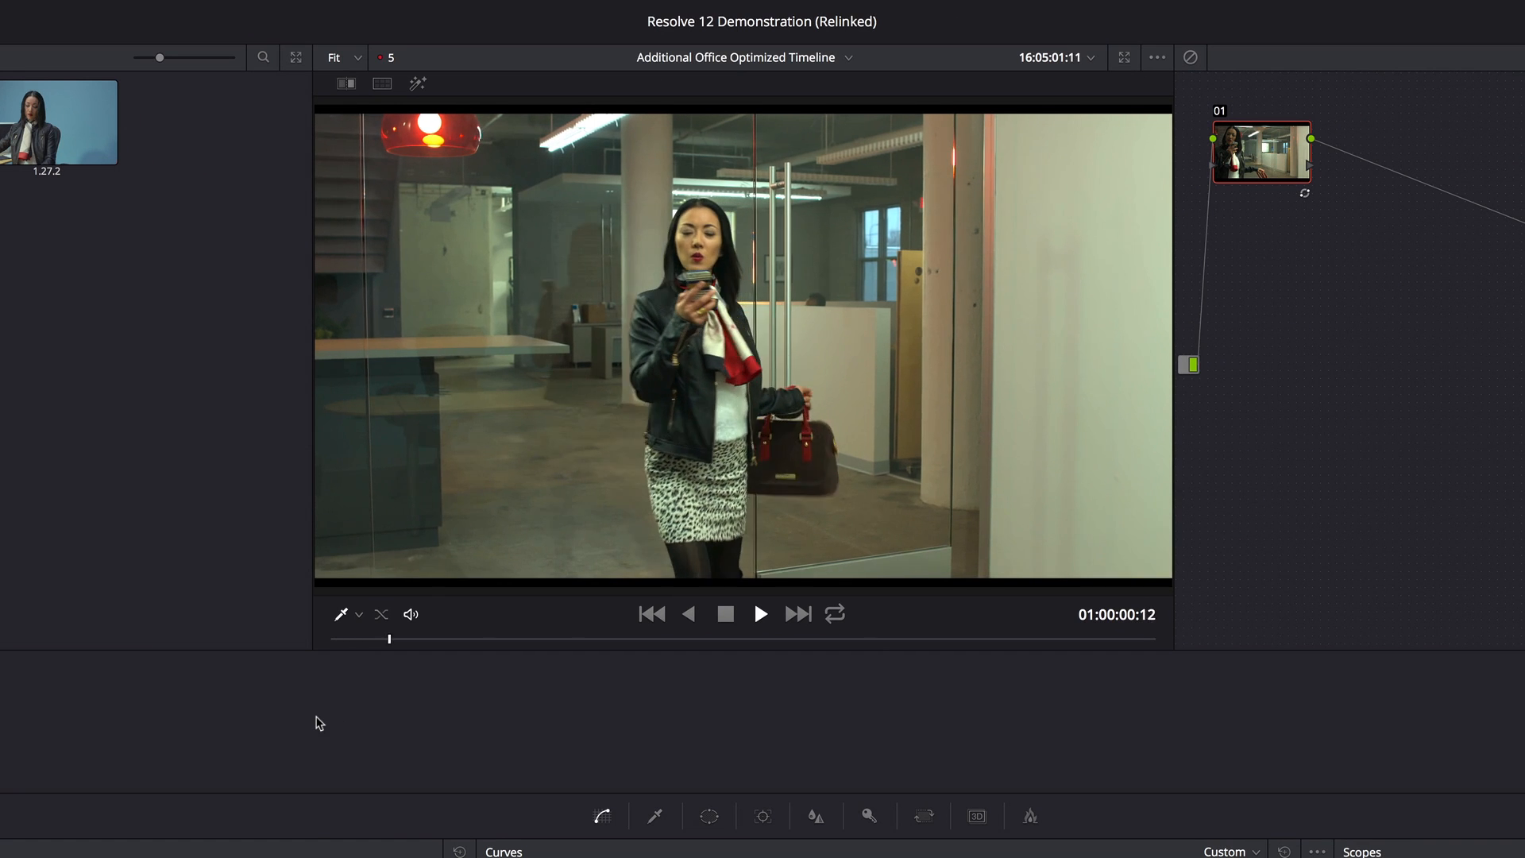